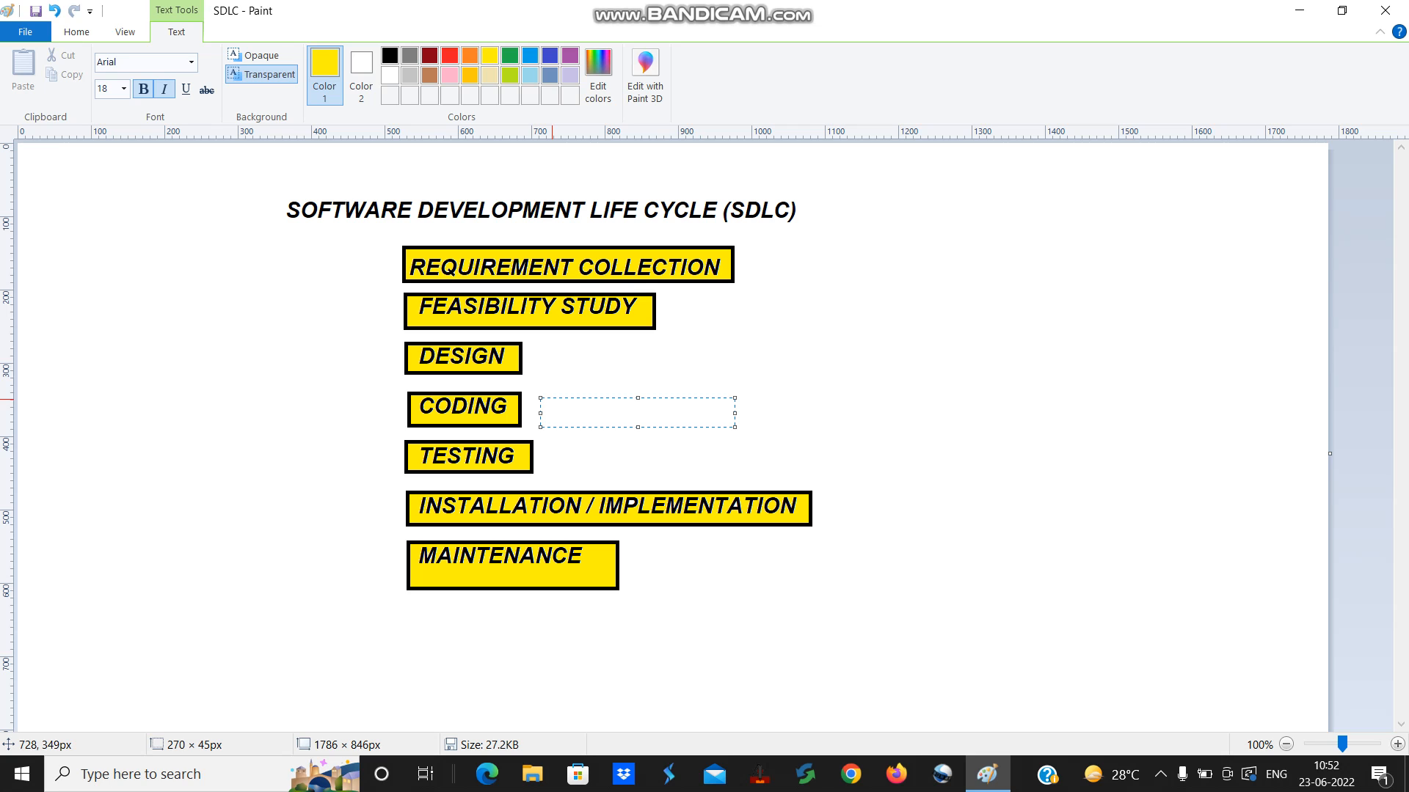
Step: Add yellow labels 'DEV' beside CODING and 'TE' beside TESTING, fixing a typo
text(De)
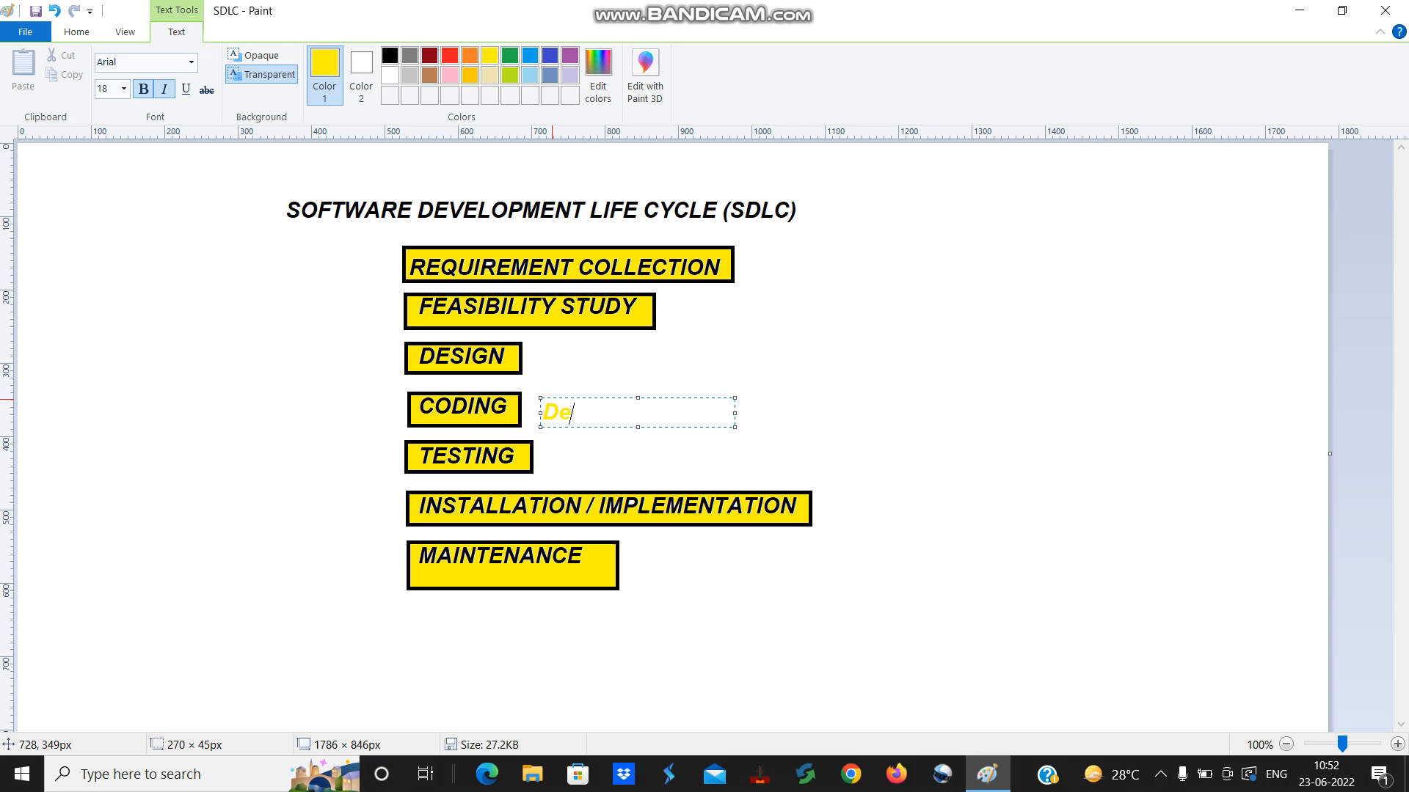
key(backspace)
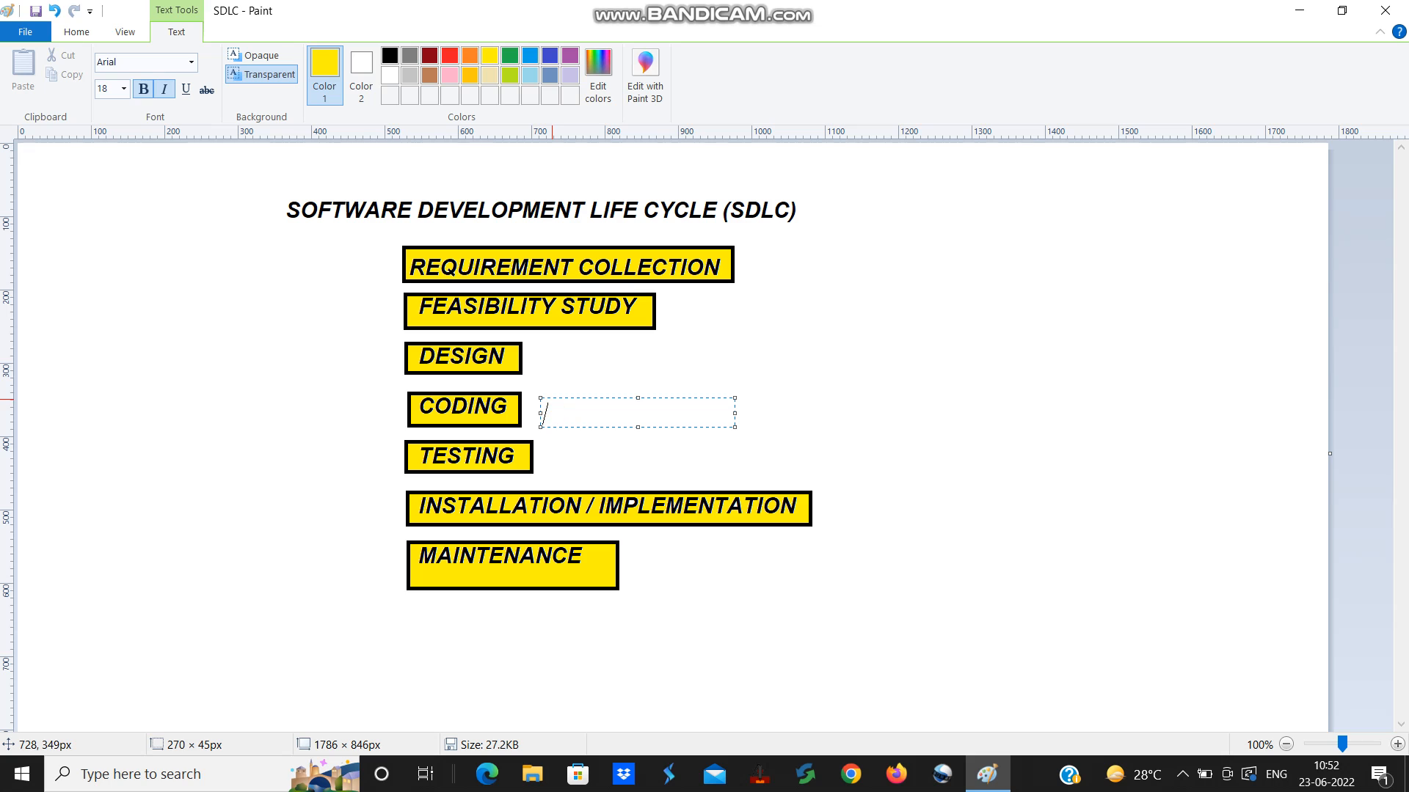
text(D)
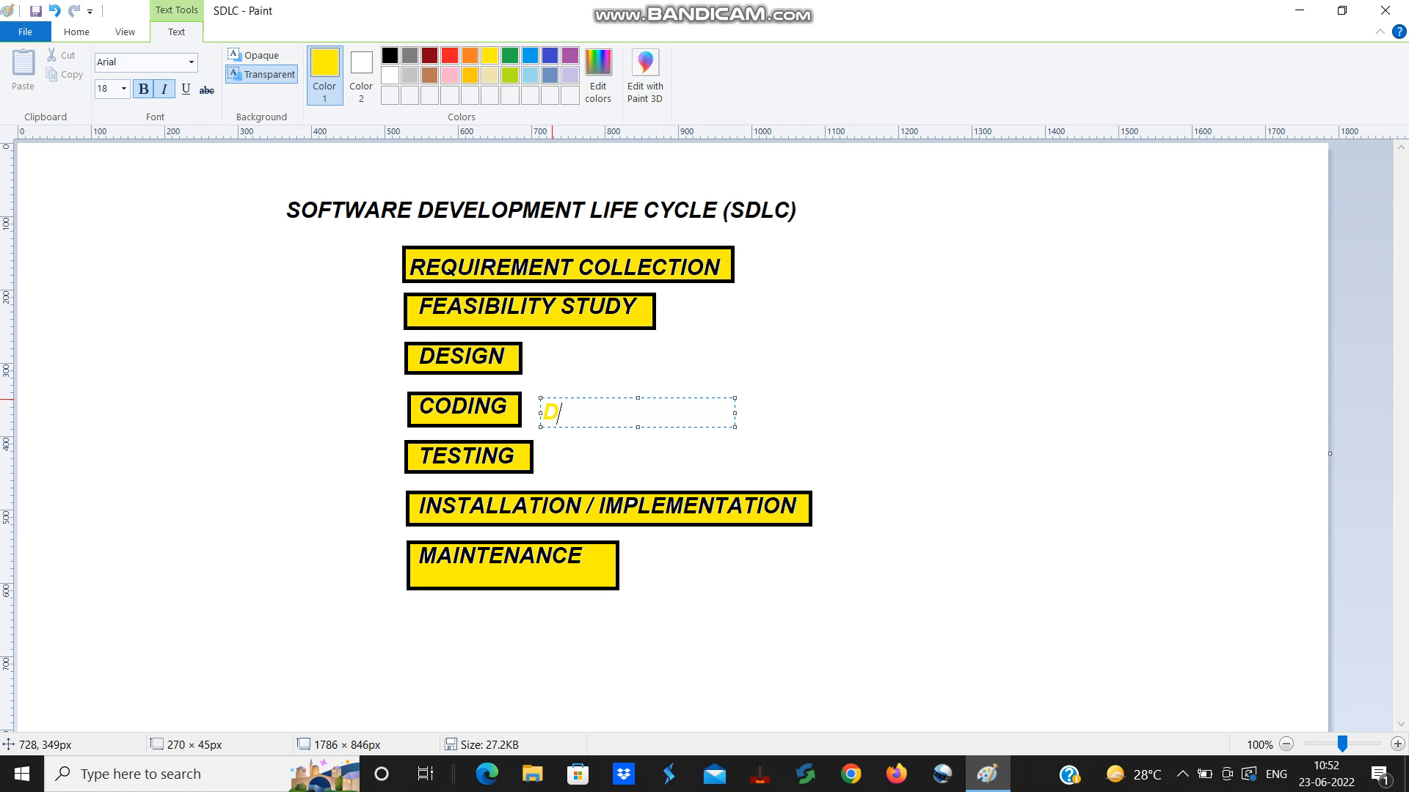
text(EV)
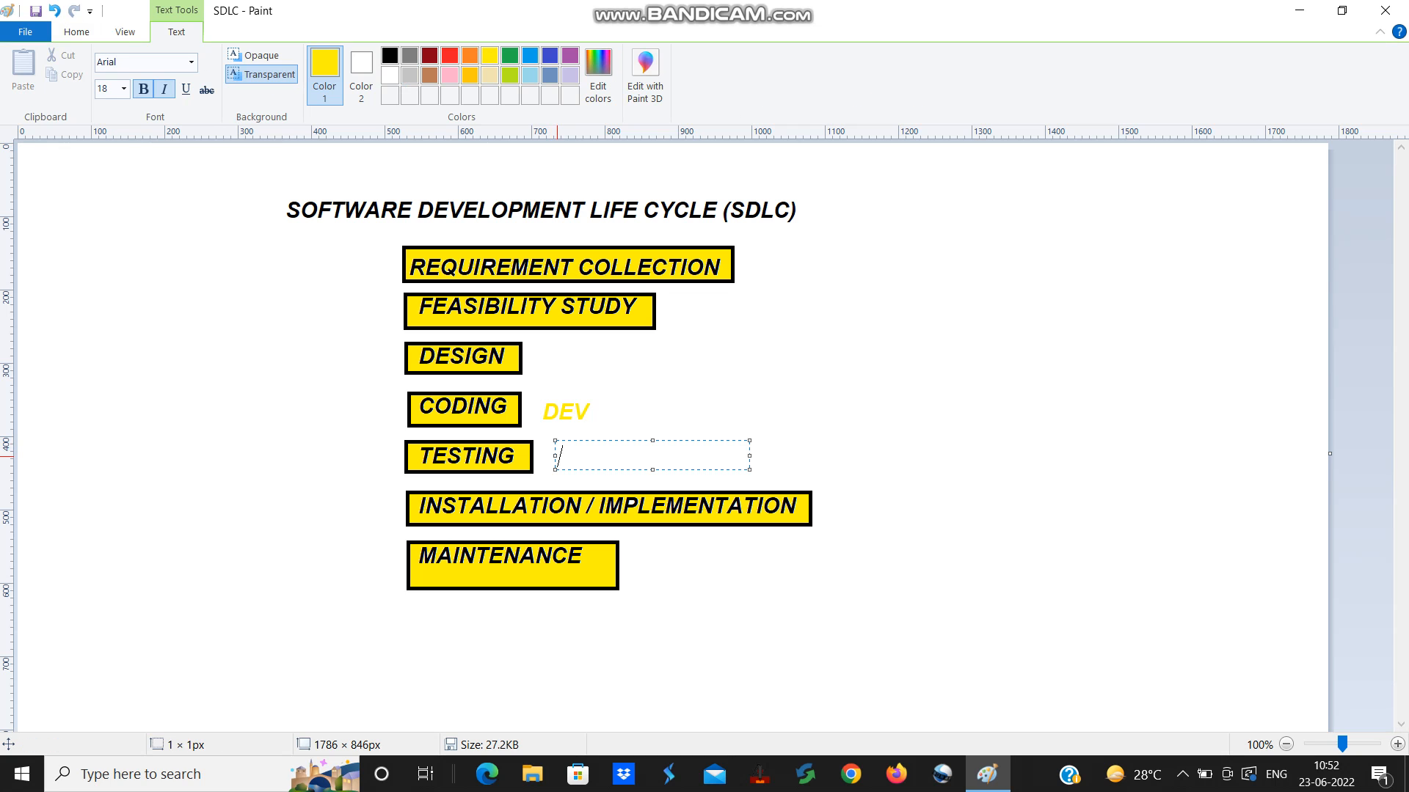
text(TE)
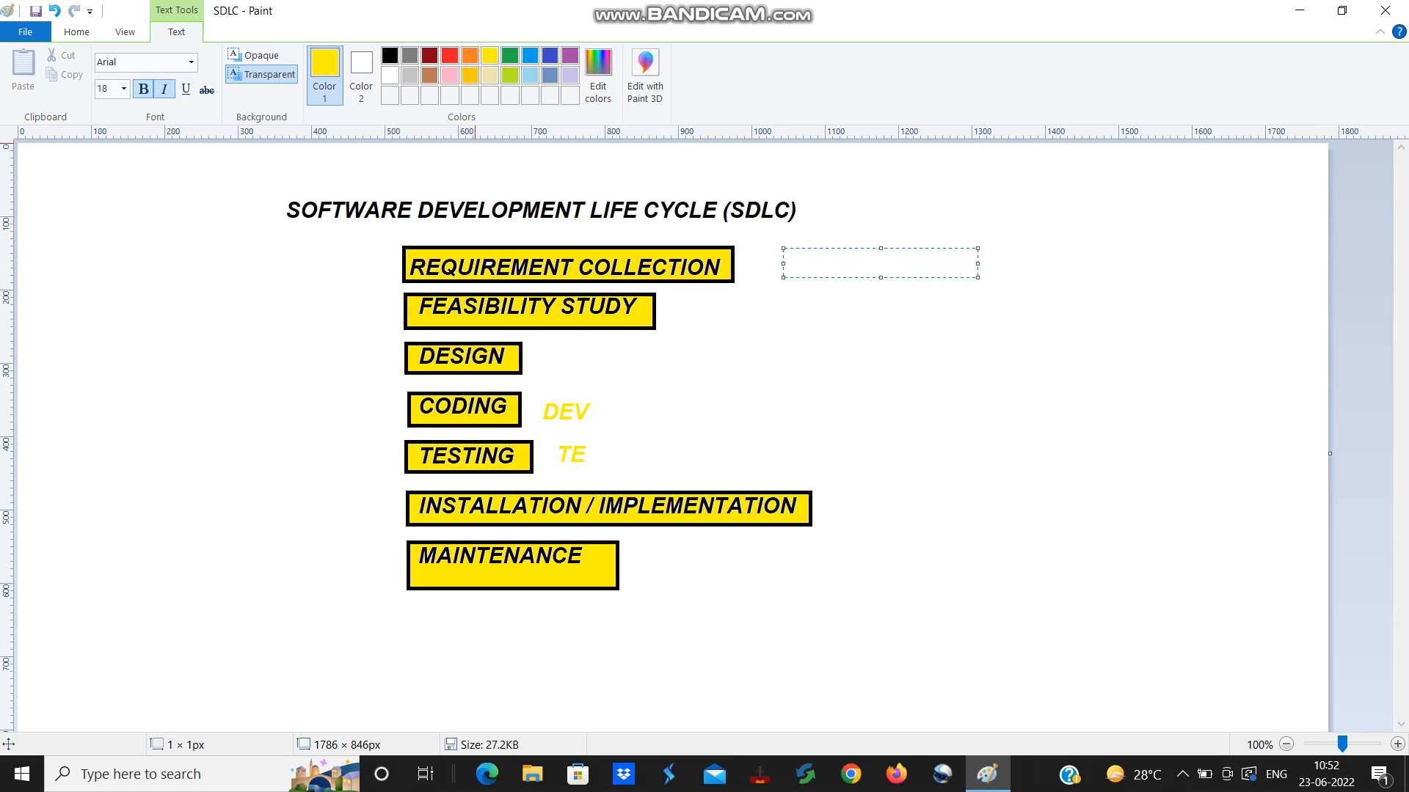
Step: Switch the text colour to black and write 'BA' beside REQUIREMENT COLLECTION
click(389, 55)
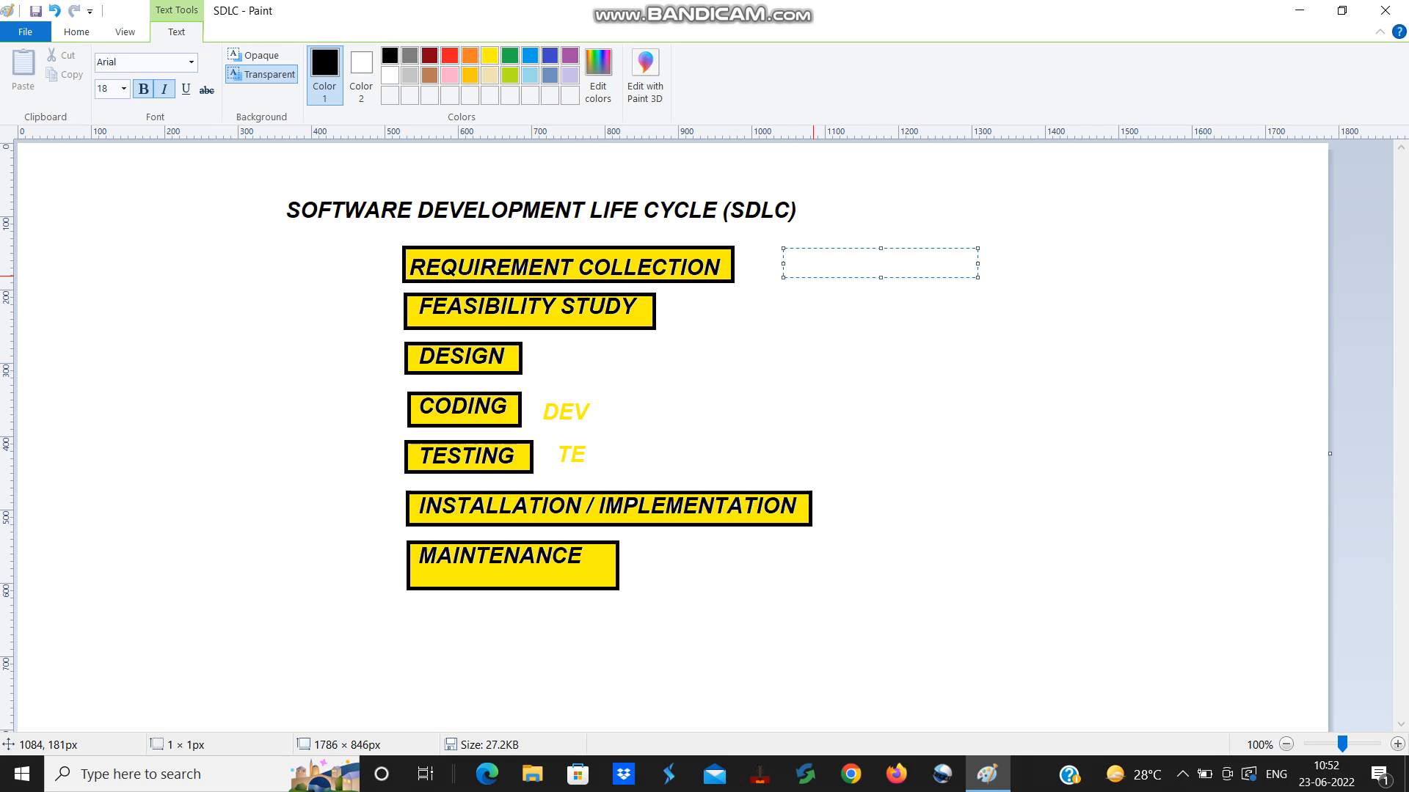
text(BA)
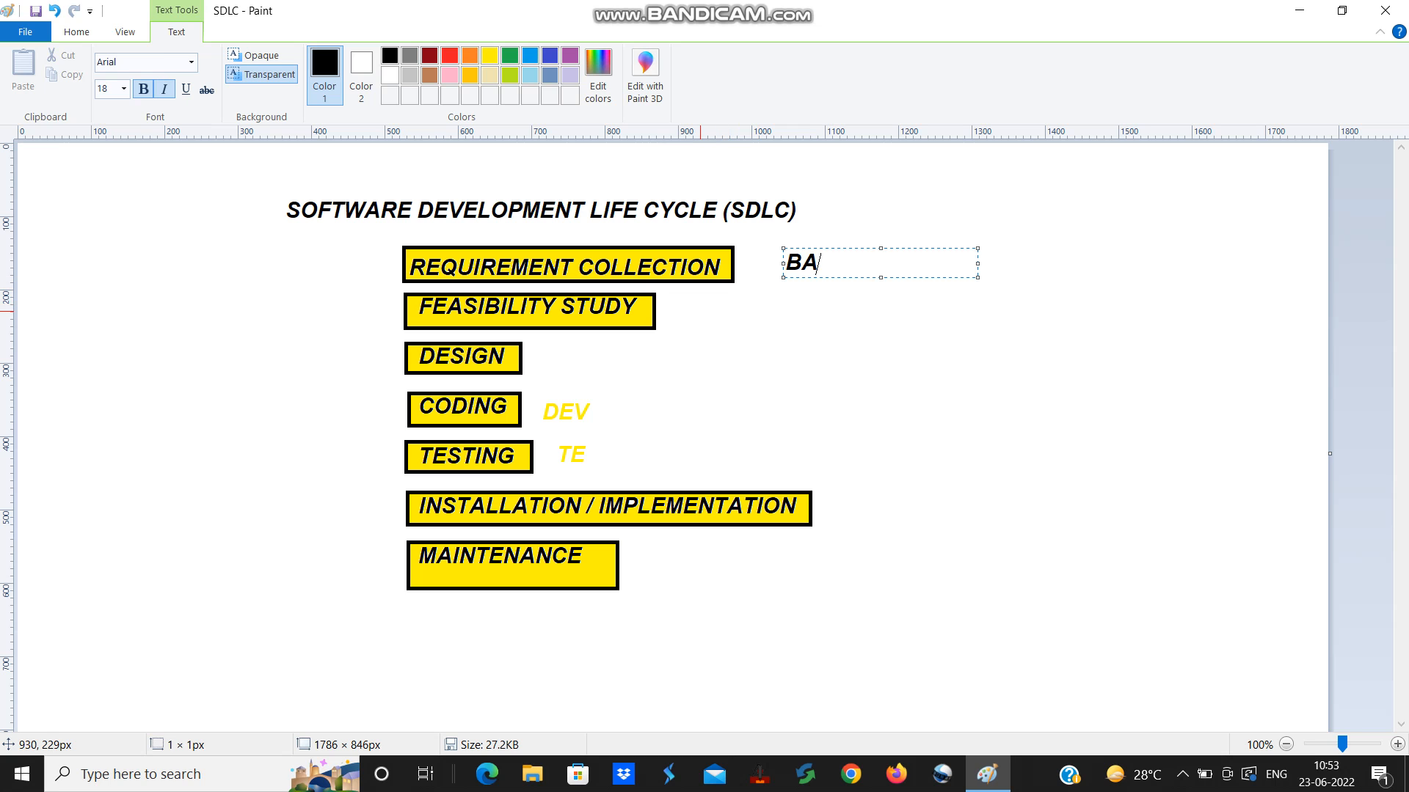
click(794, 308)
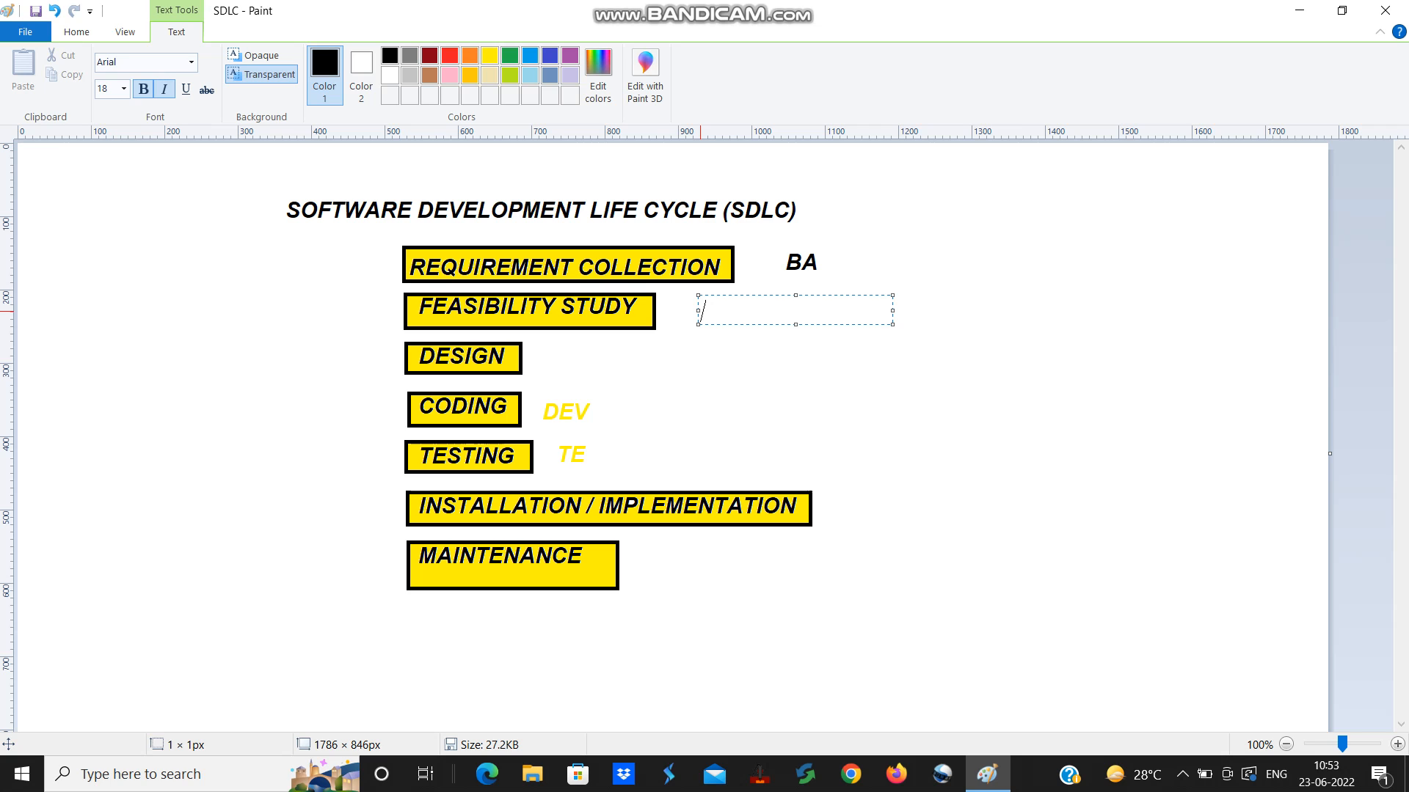
Step: Type 'TEAM - PM, Architect' in black beside FEASIBILITY STUDY
text(T)
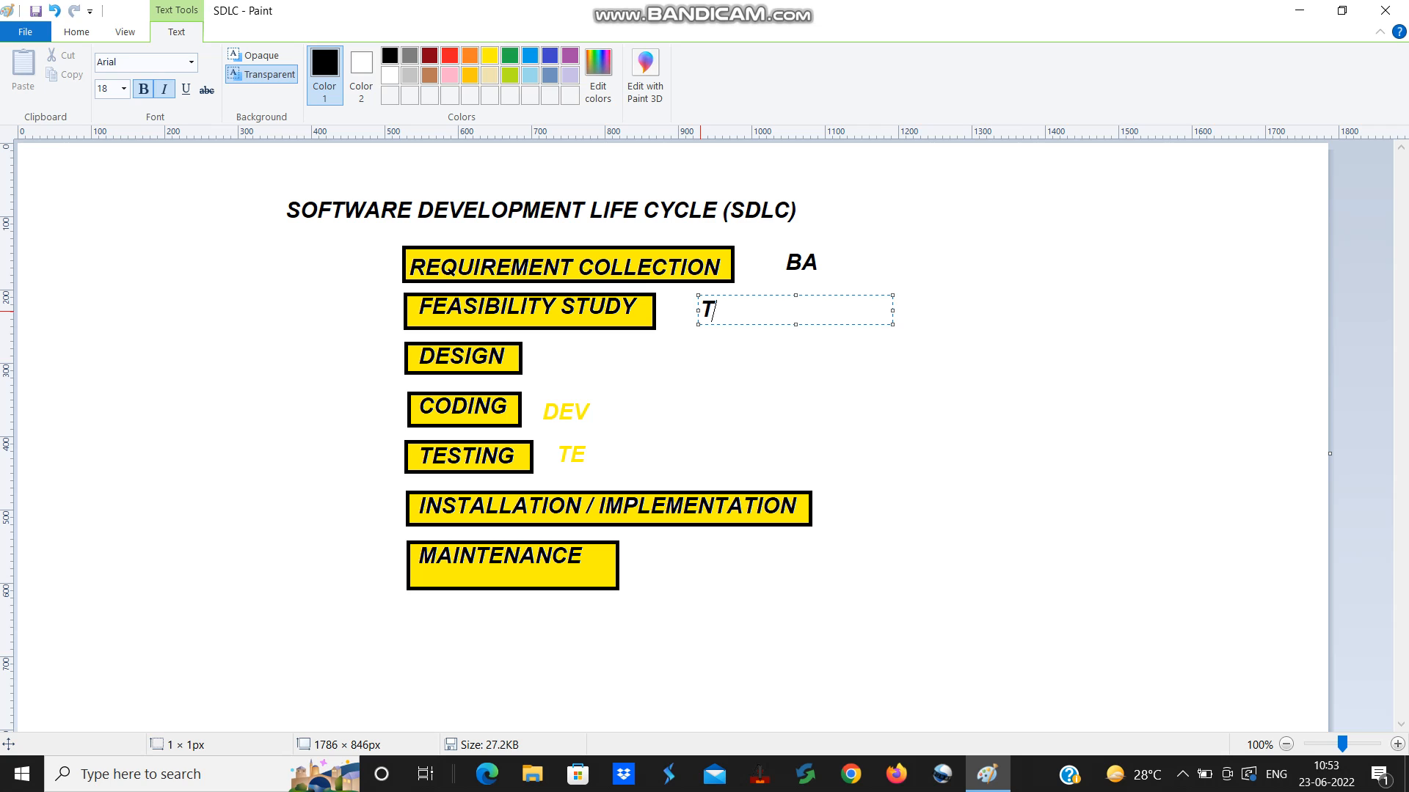
text(EA)
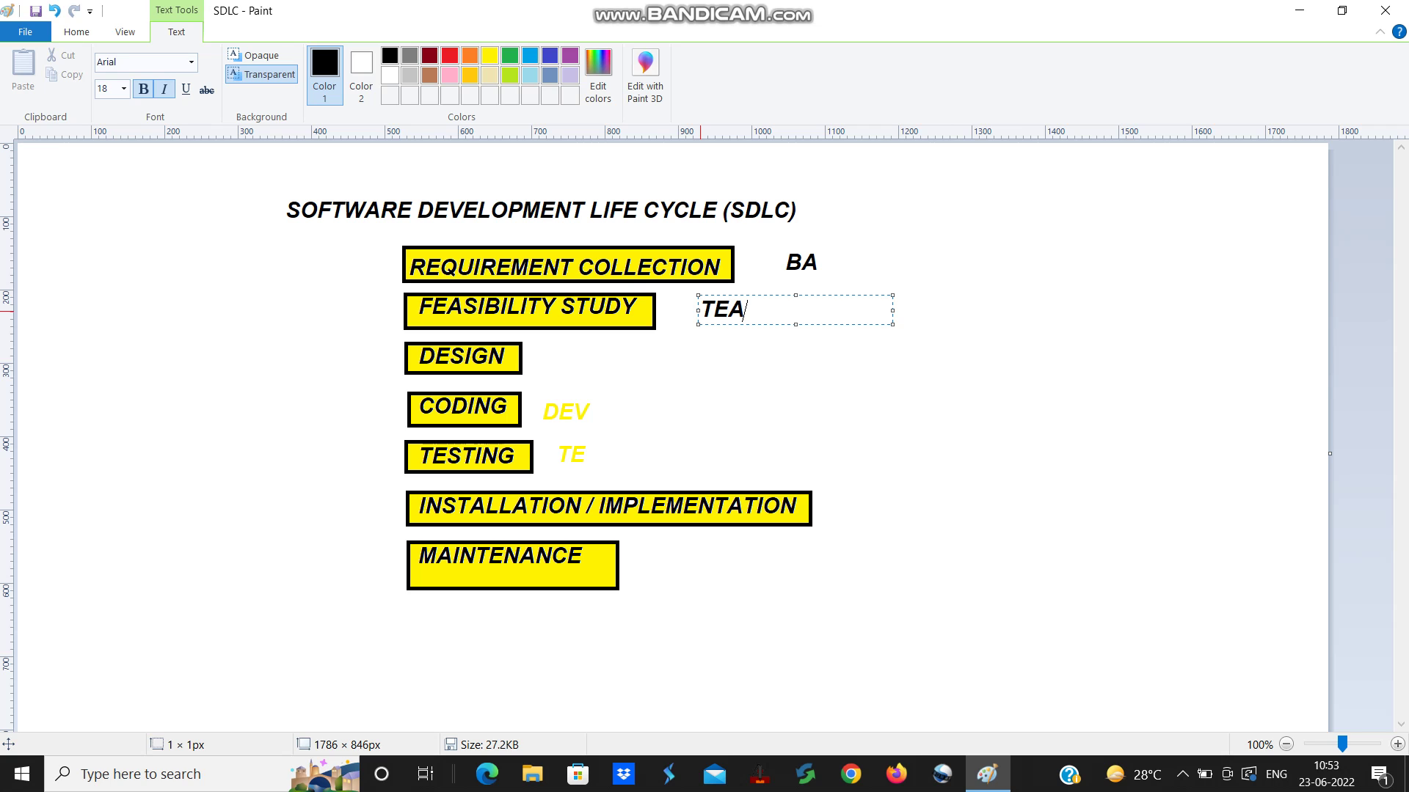
text(M -)
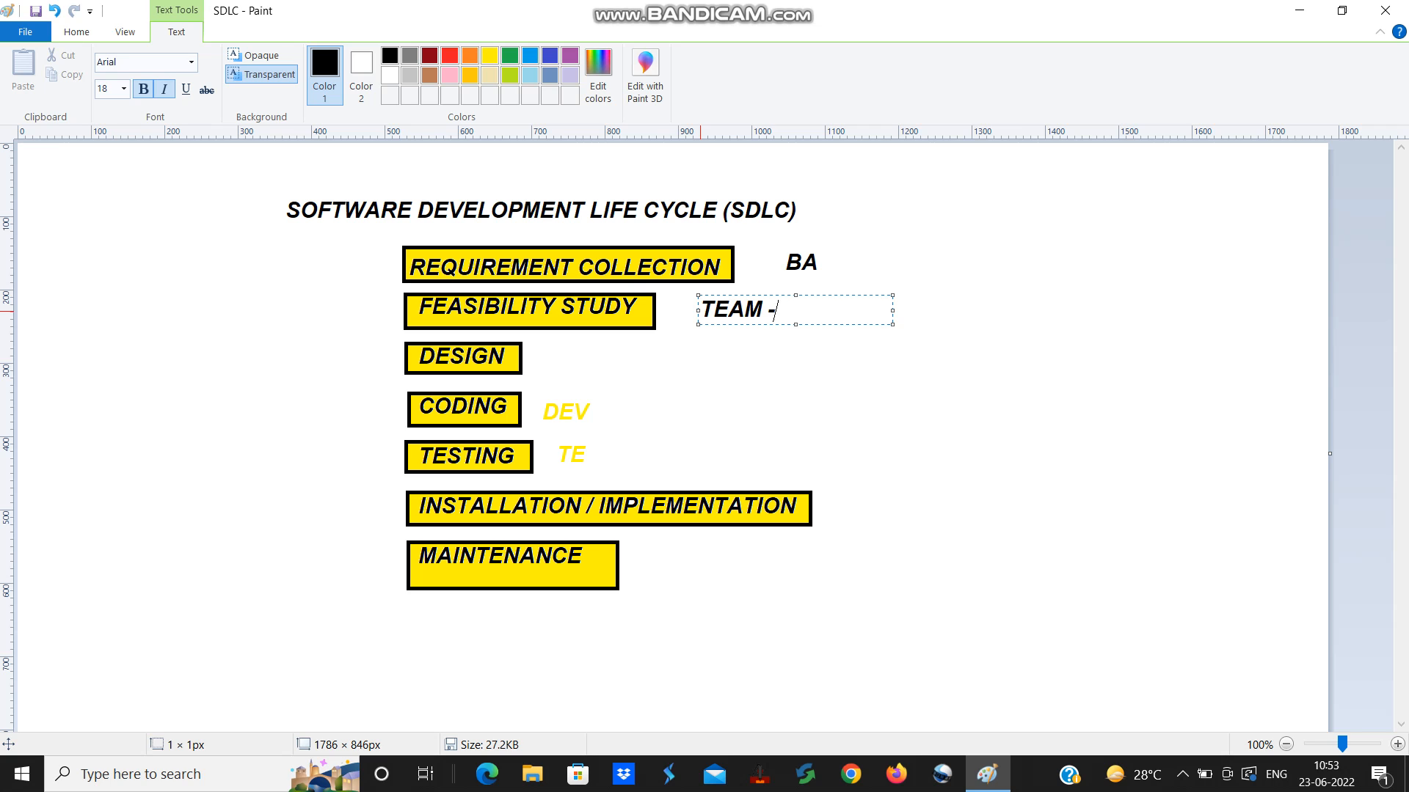
text(PM)
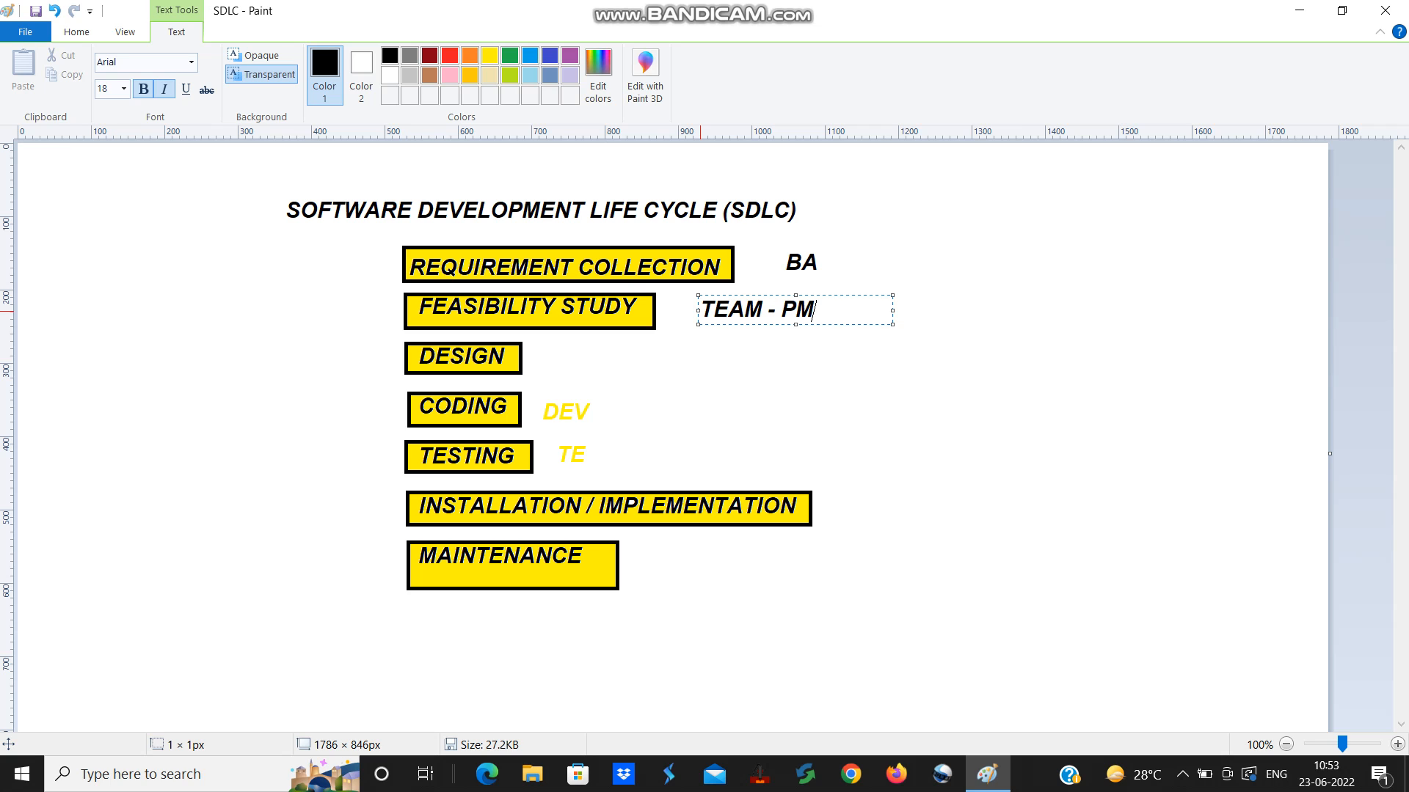
text(,)
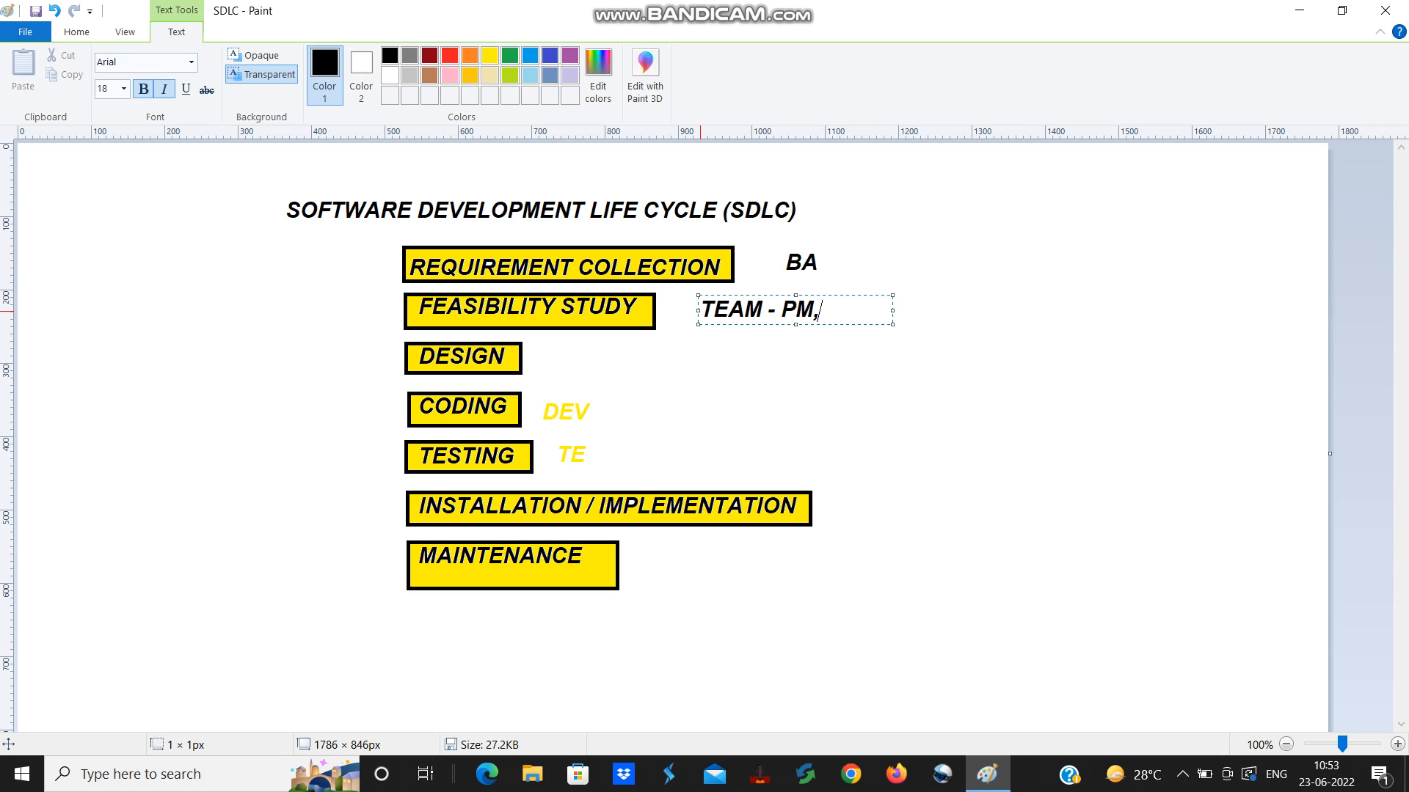
text(Ar)
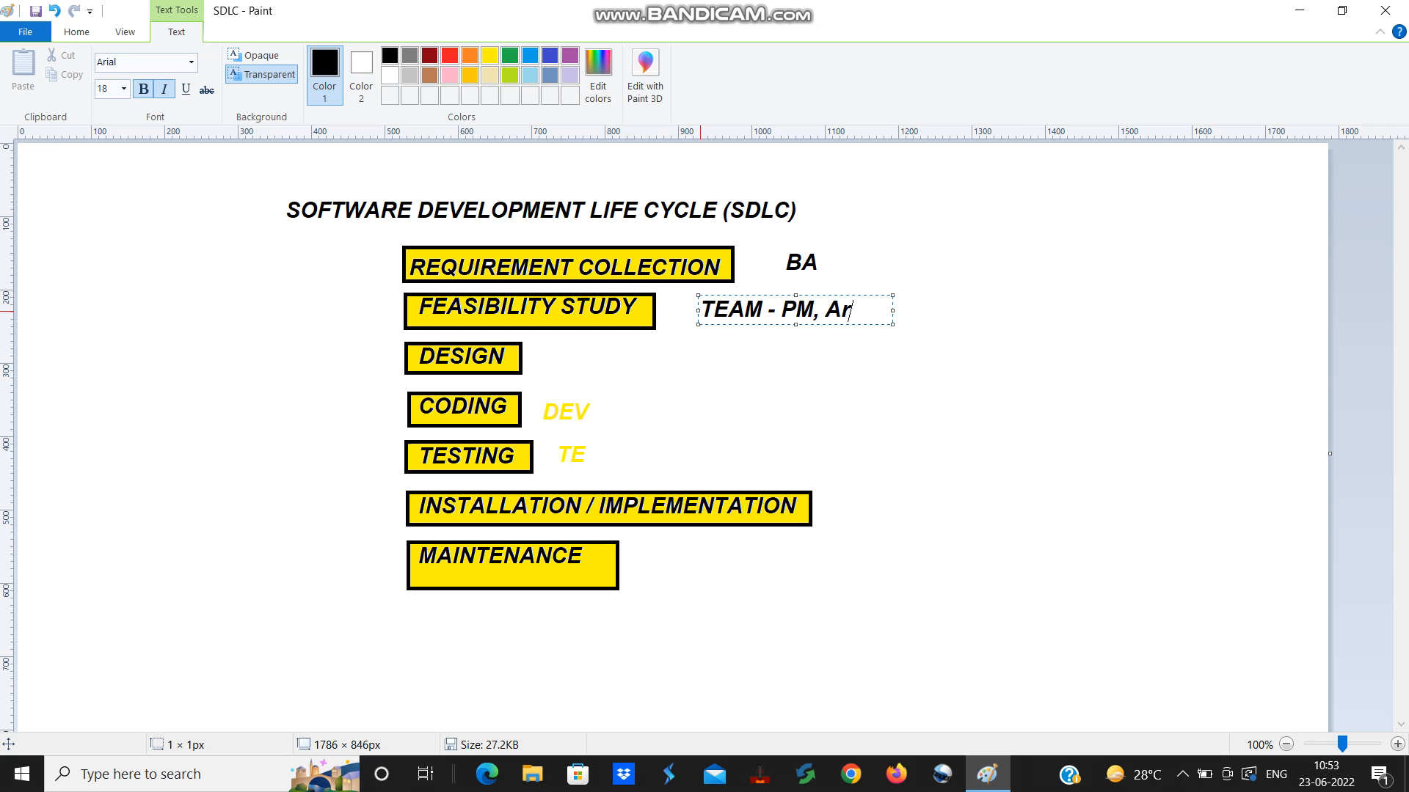
text(chit)
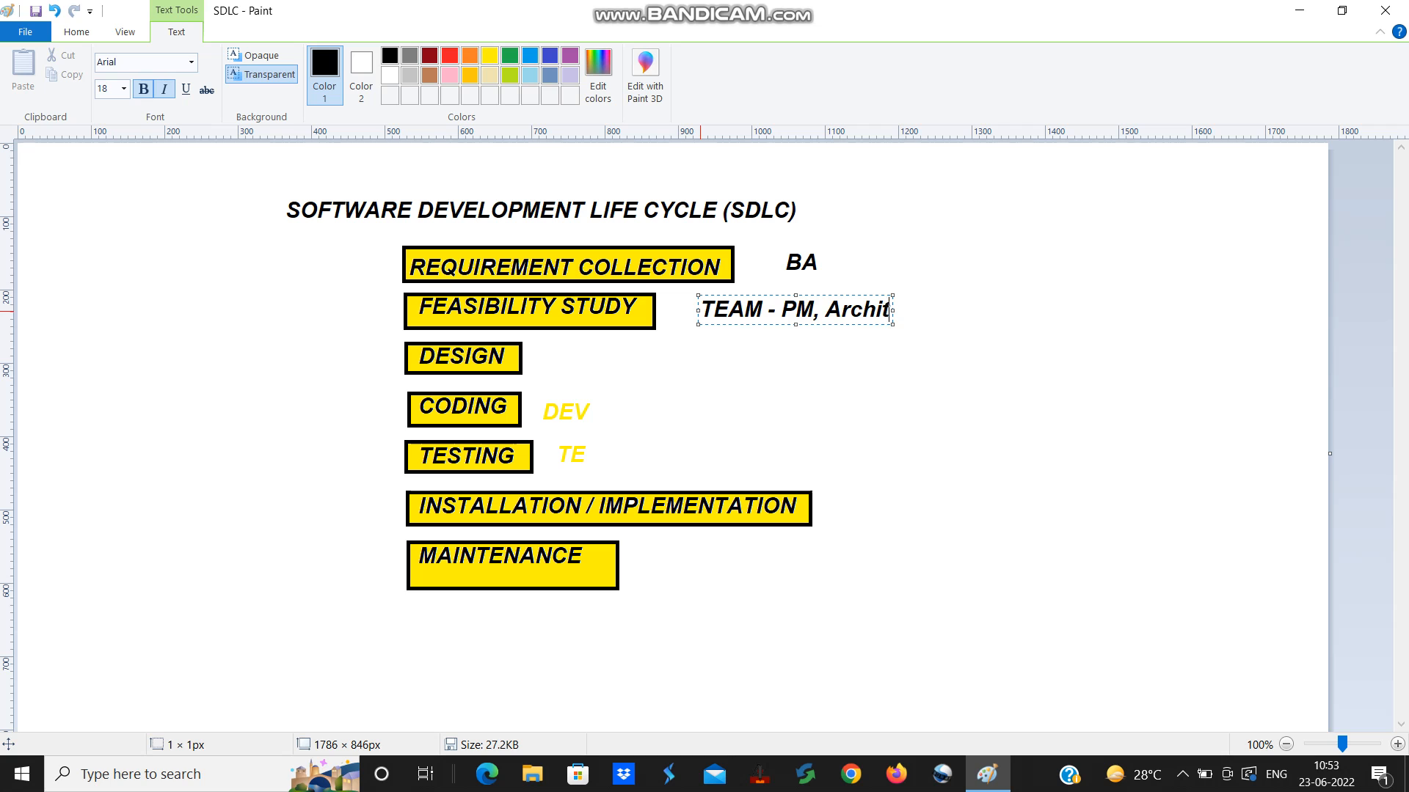
text(ect)
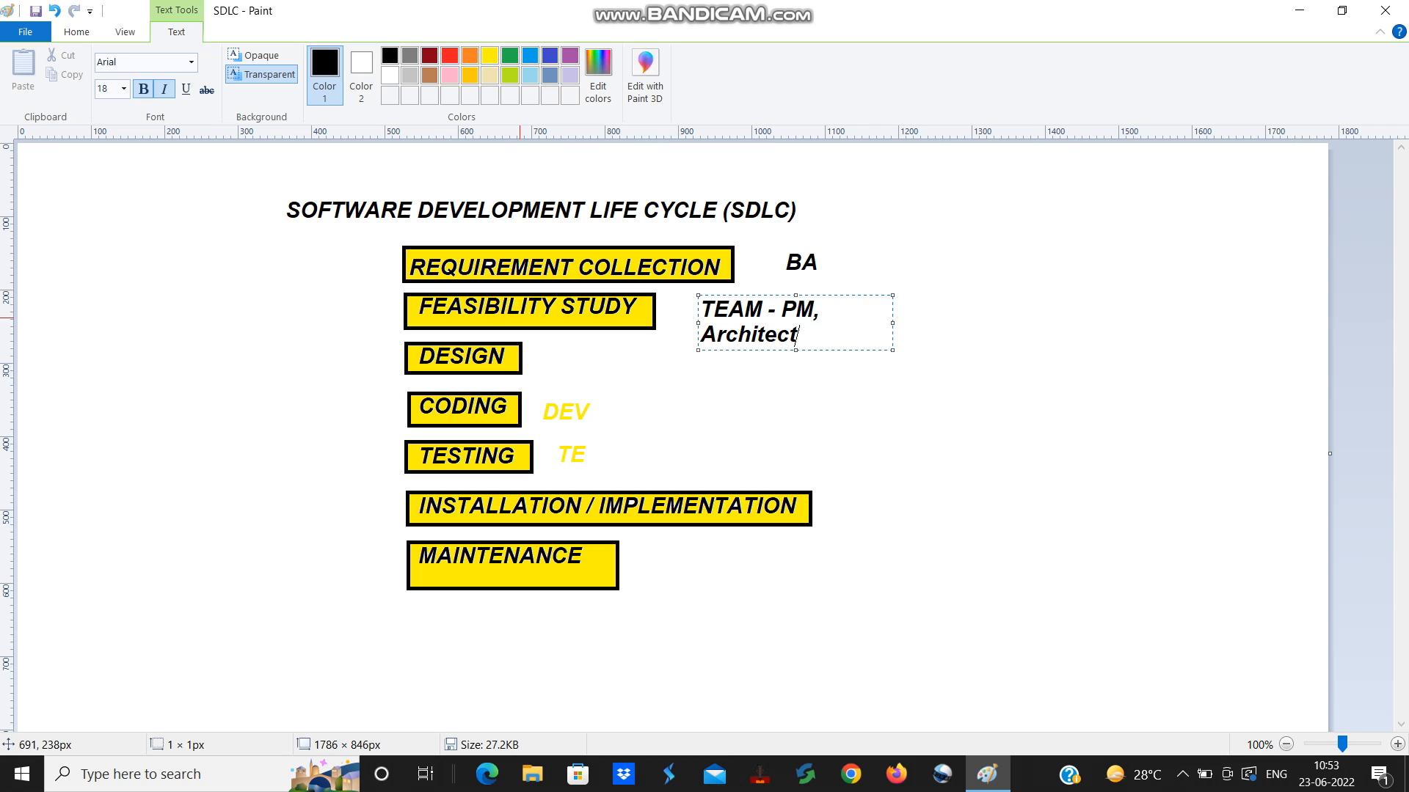
click(544, 356)
text(Archit)
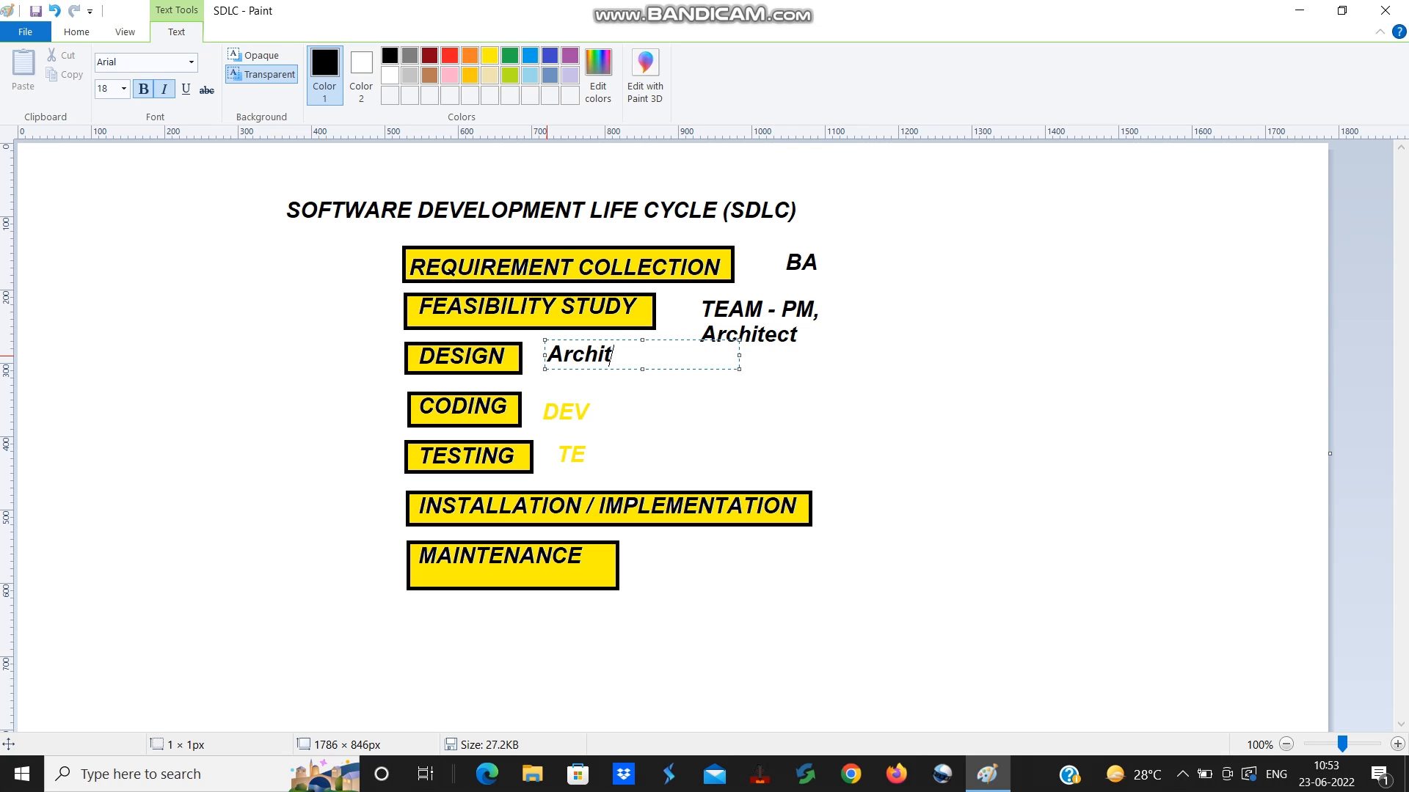
Step: Finish the black 'Architect' label beside the DESIGN box
text(ect)
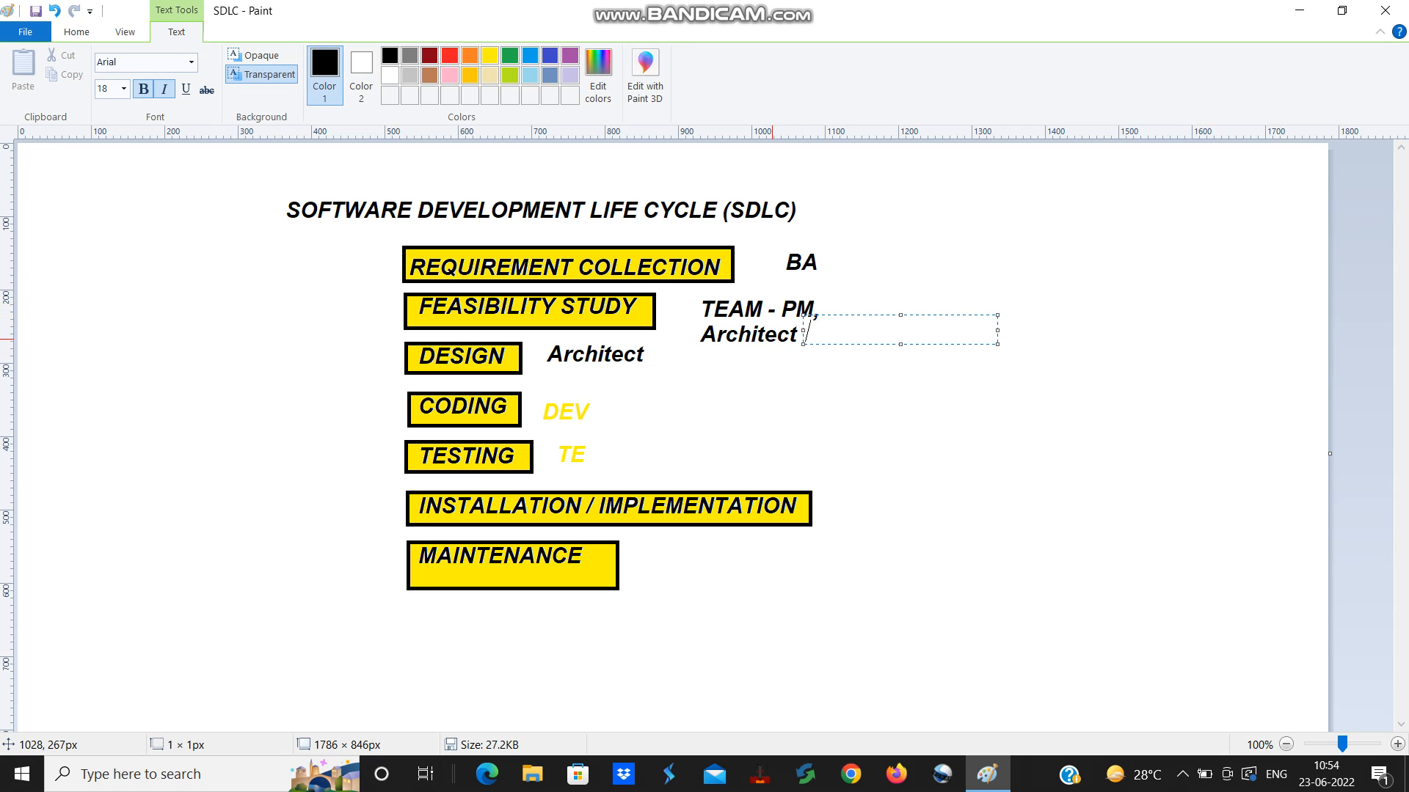
Step: Extend the feasibility team note with 'BA, HR, Finance Team'
text(BA)
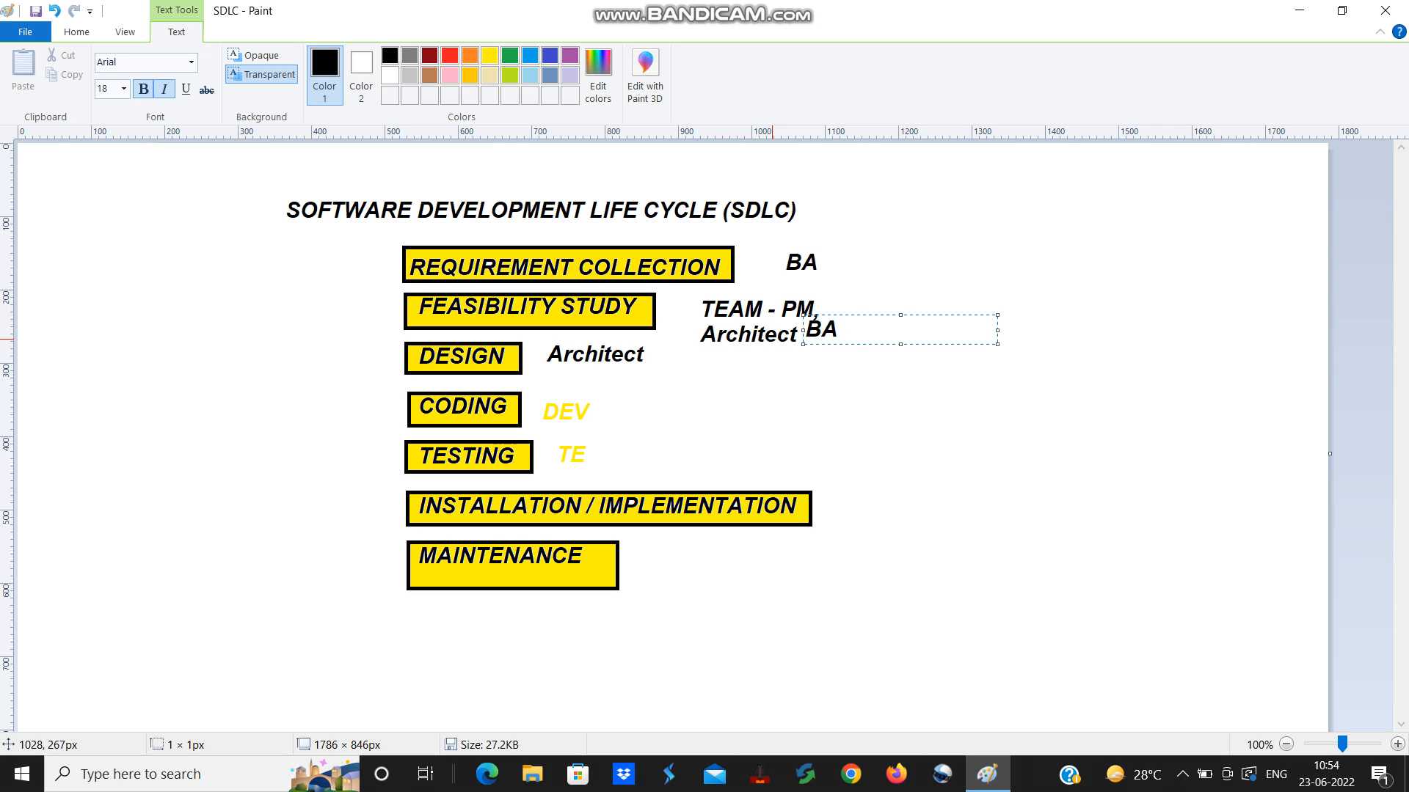
text(,)
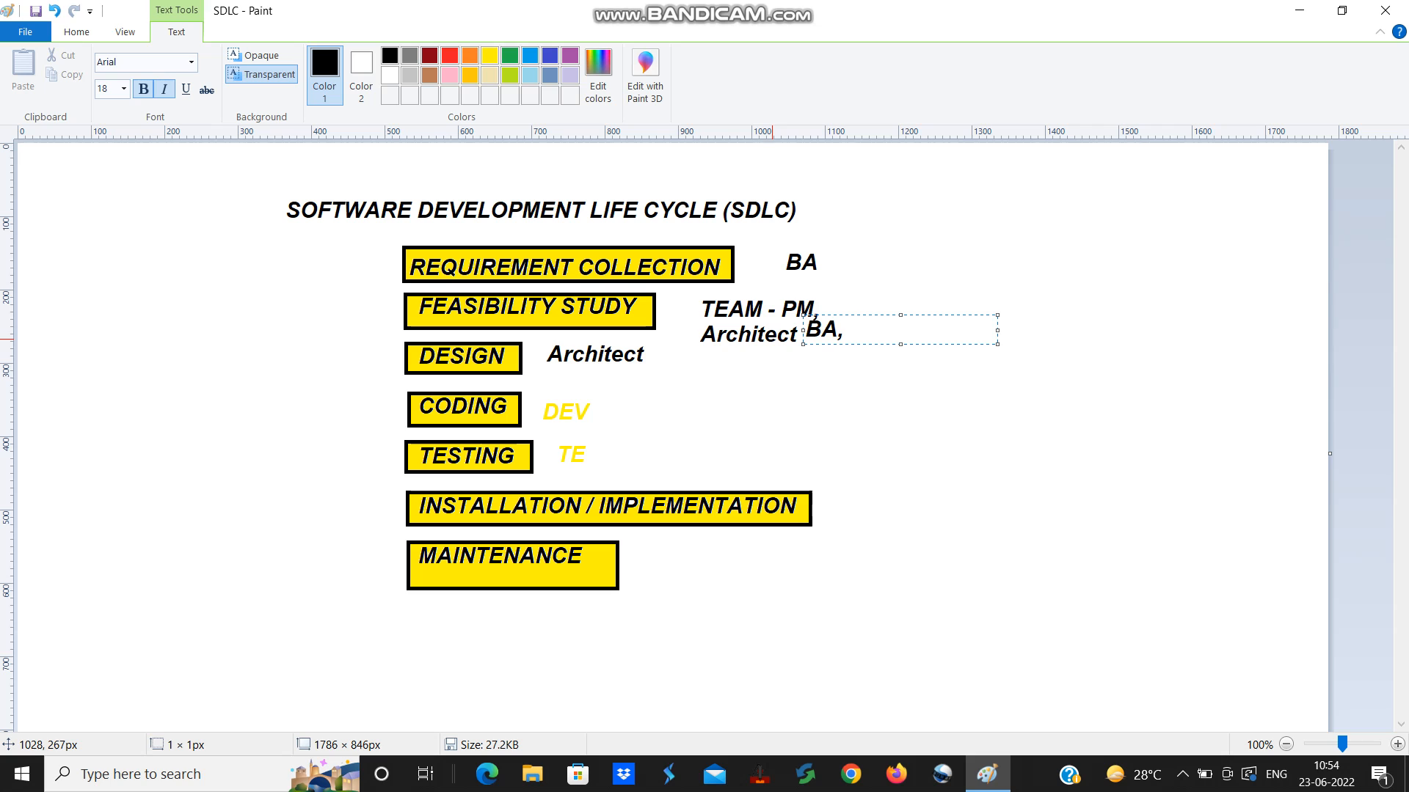
text(HR)
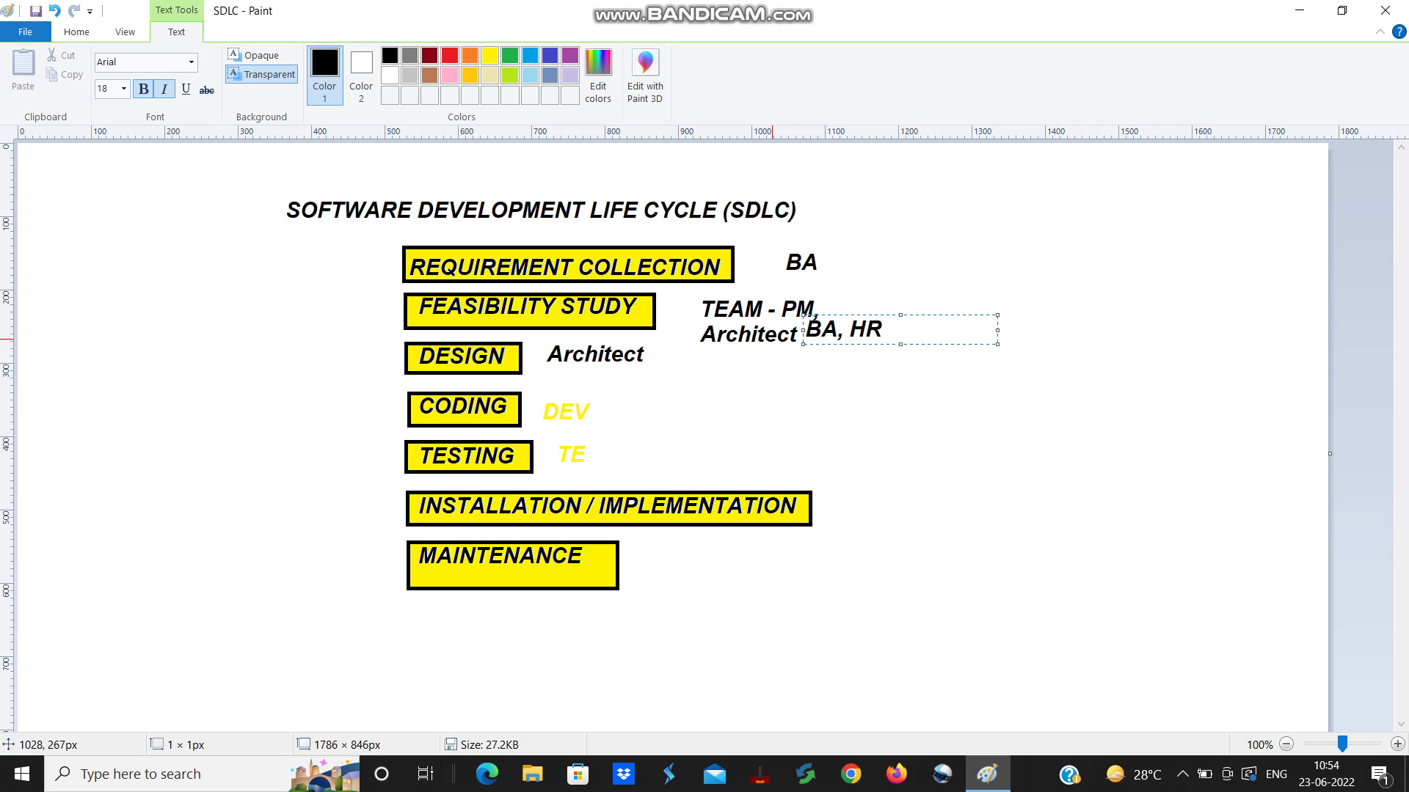
text(, F)
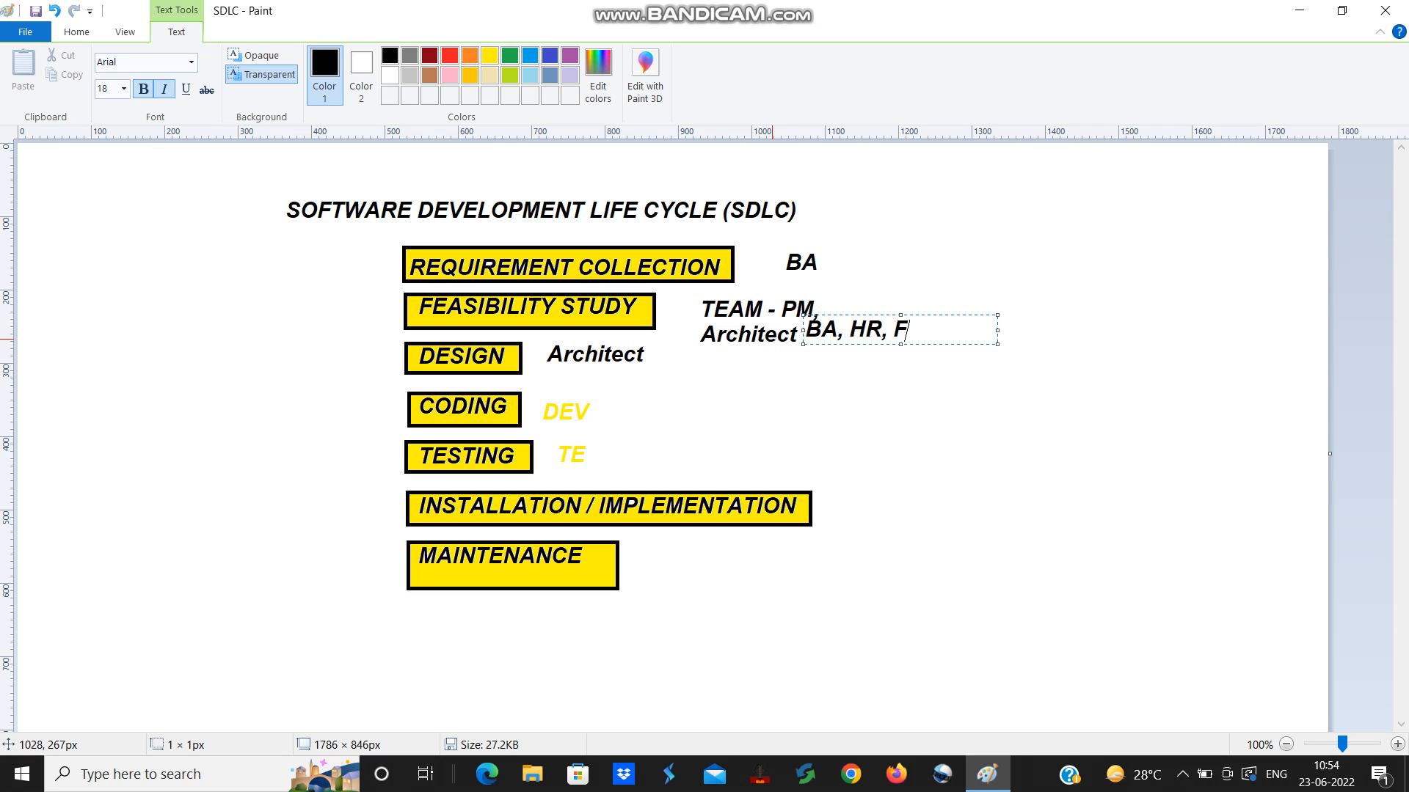
text(inan)
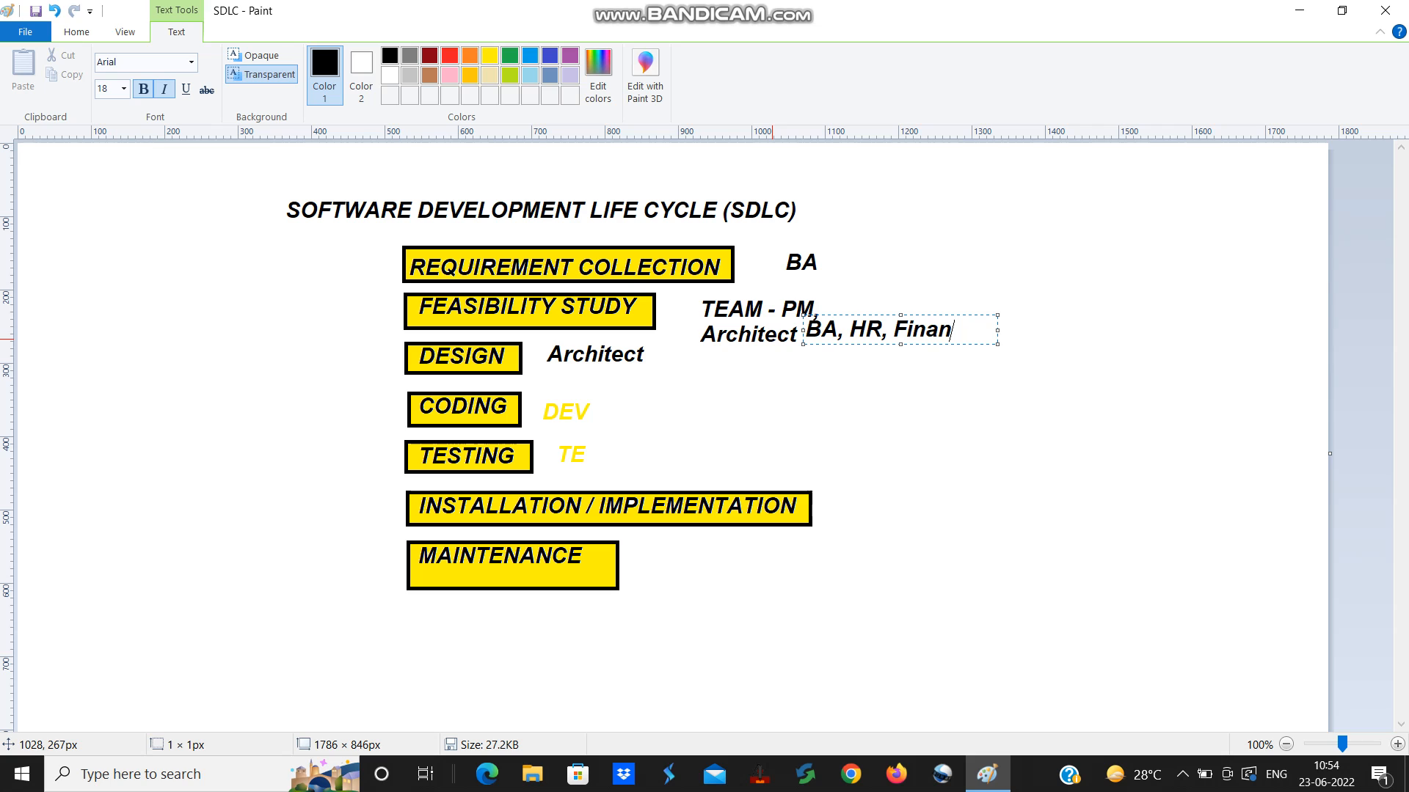
text(ce T)
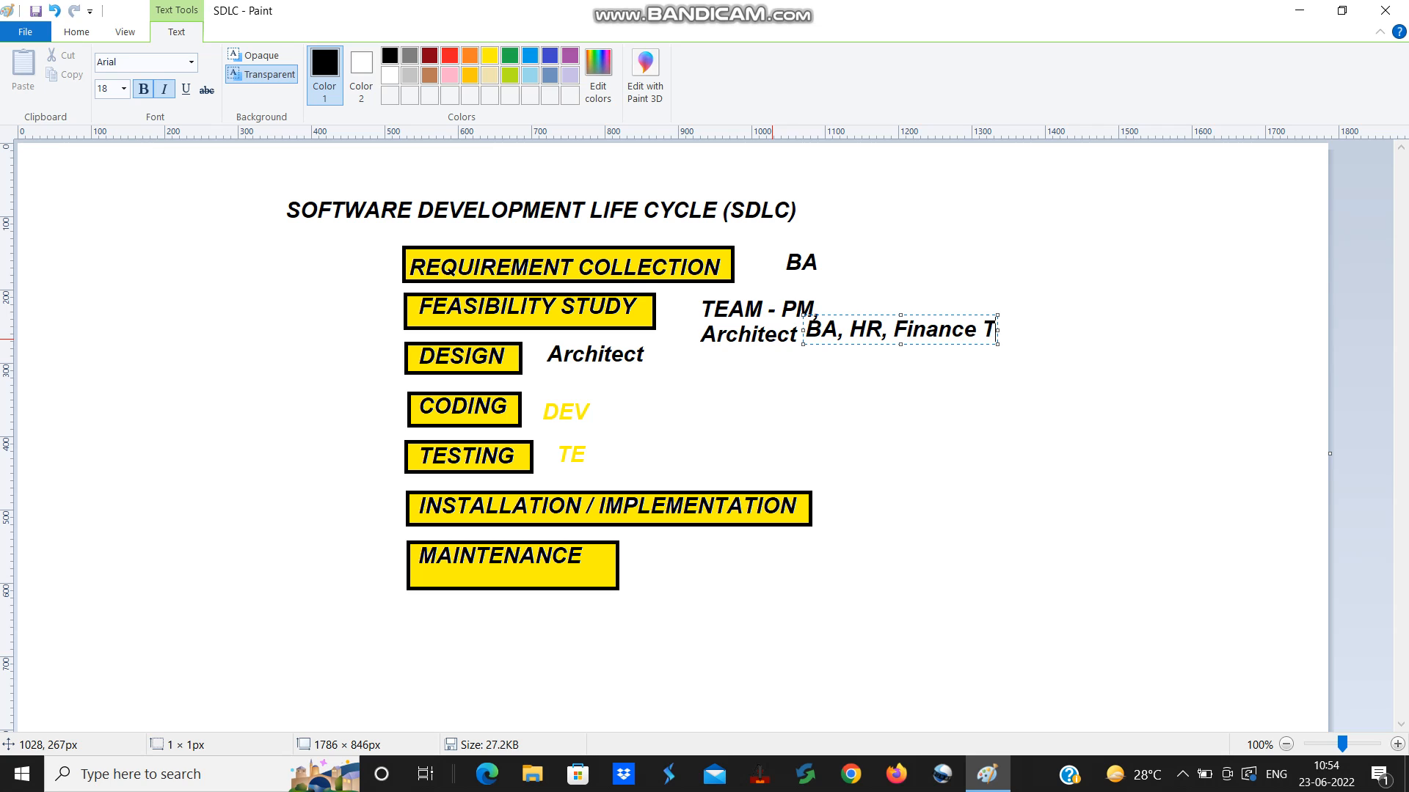
text(eam)
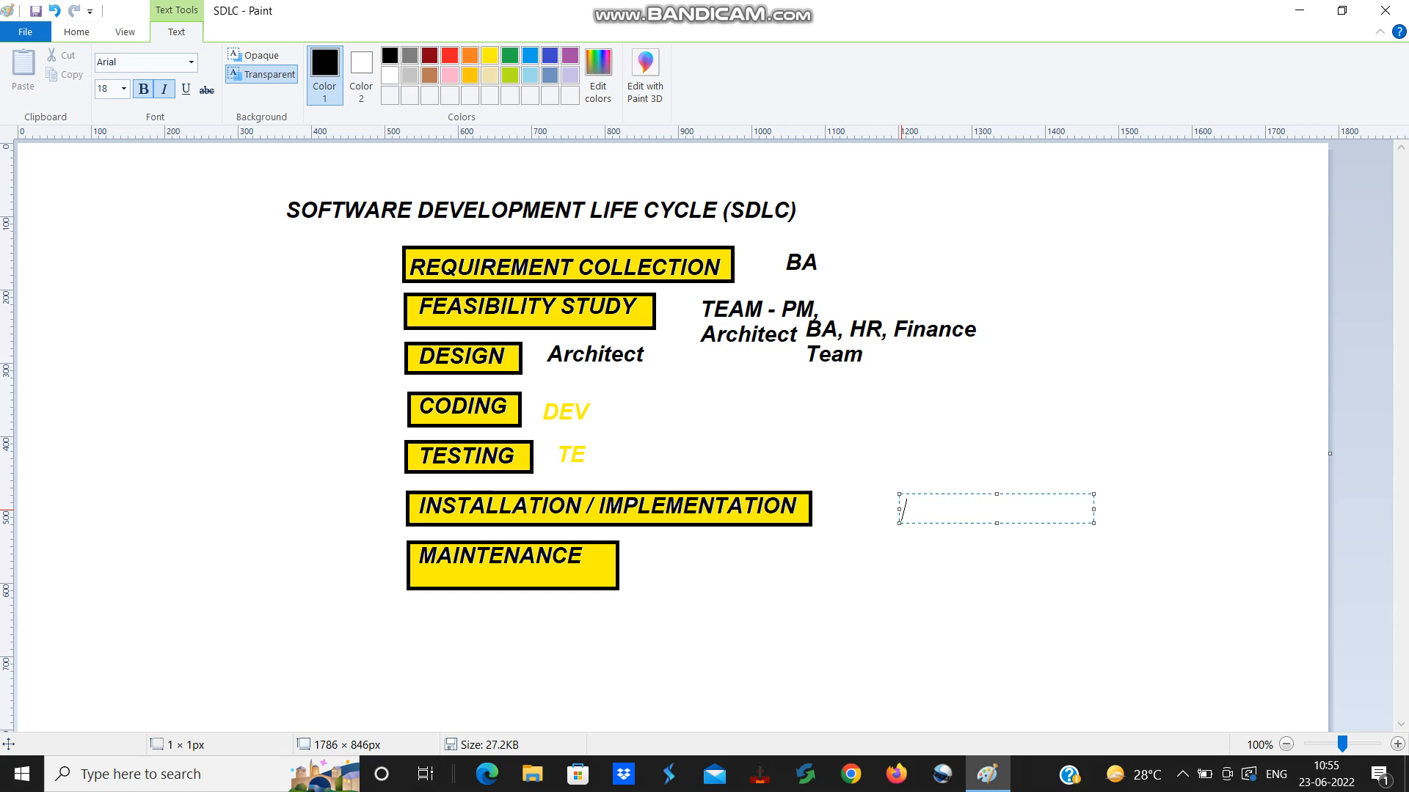
Step: Type 'IT ENG, Field Engineer' beside INSTALLATION / IMPLEMENTATION
text(IT E)
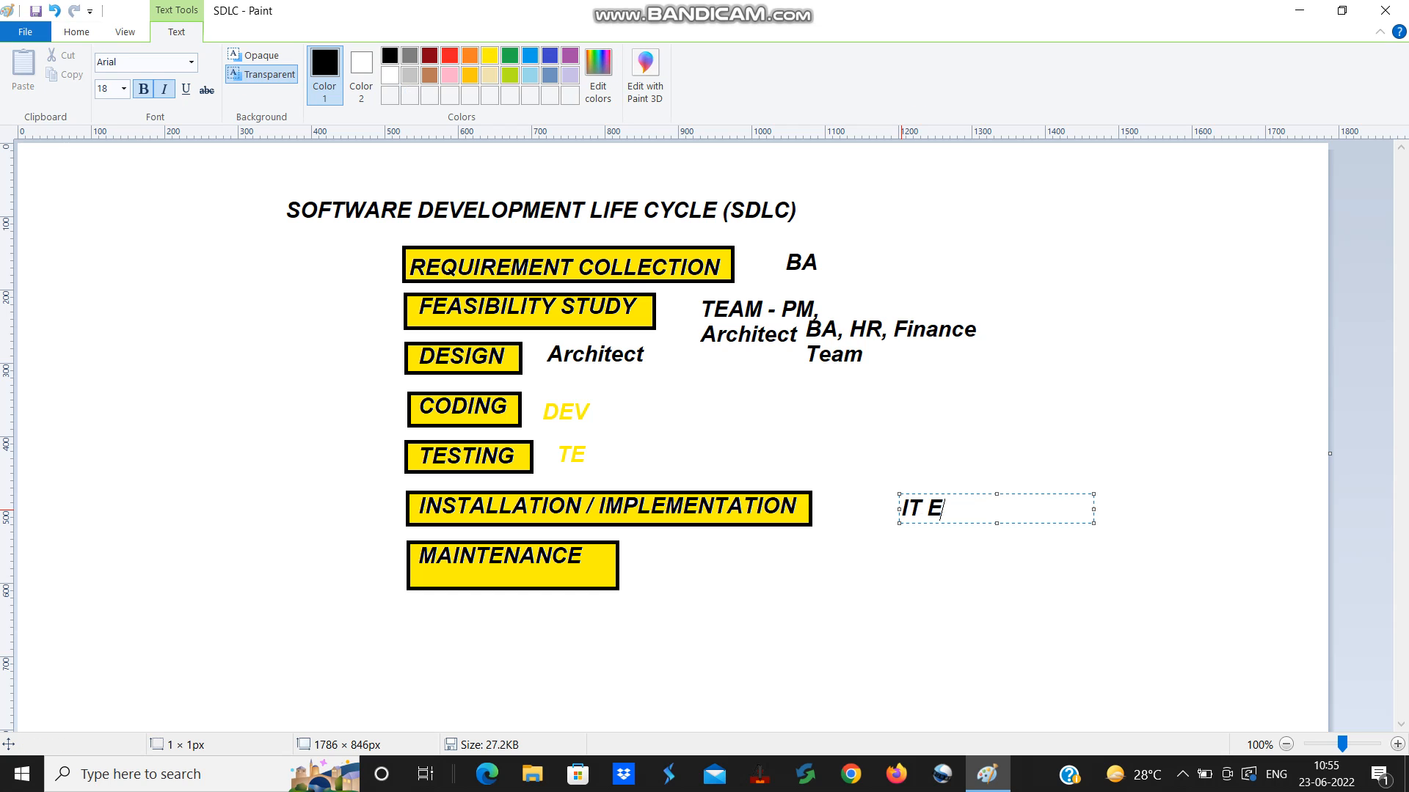
text(NG)
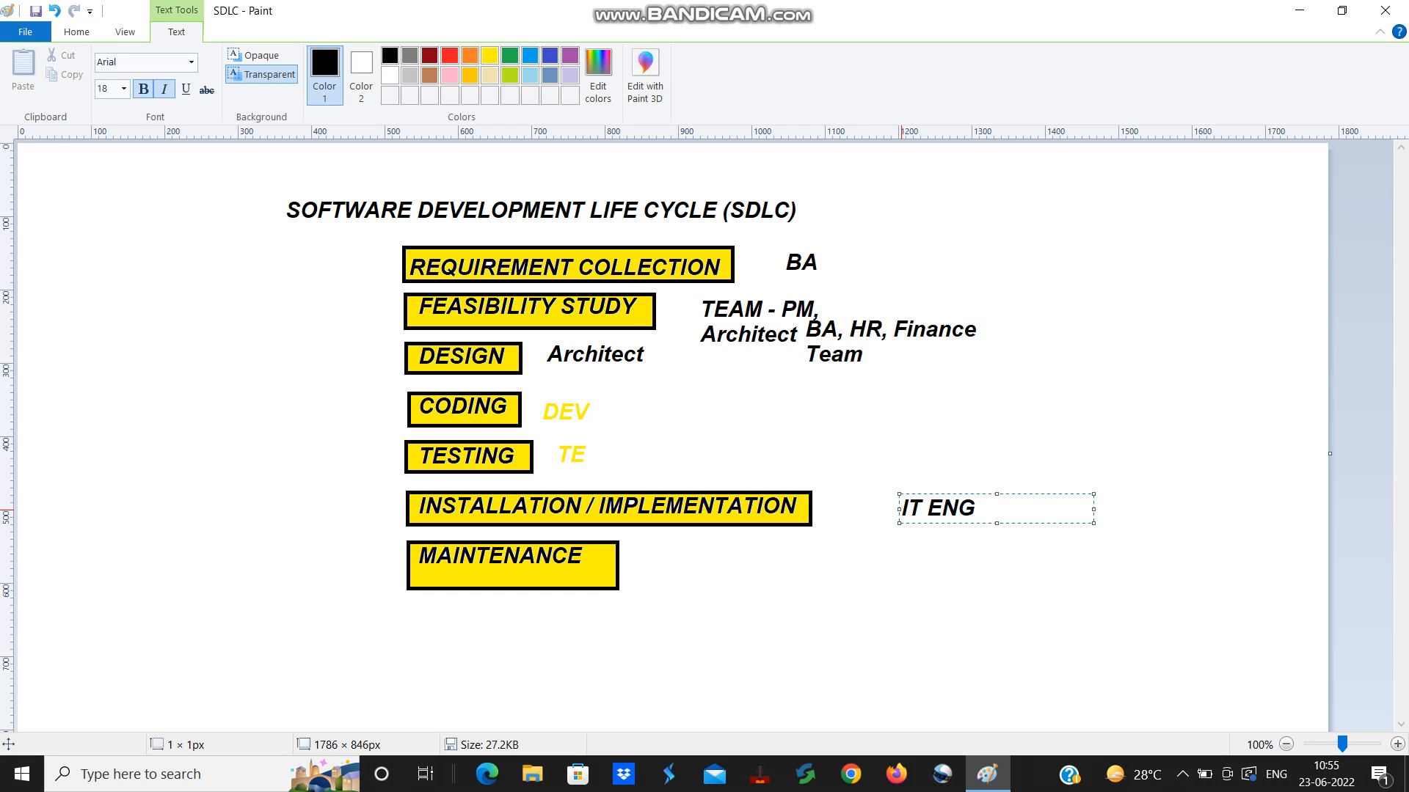
text(,)
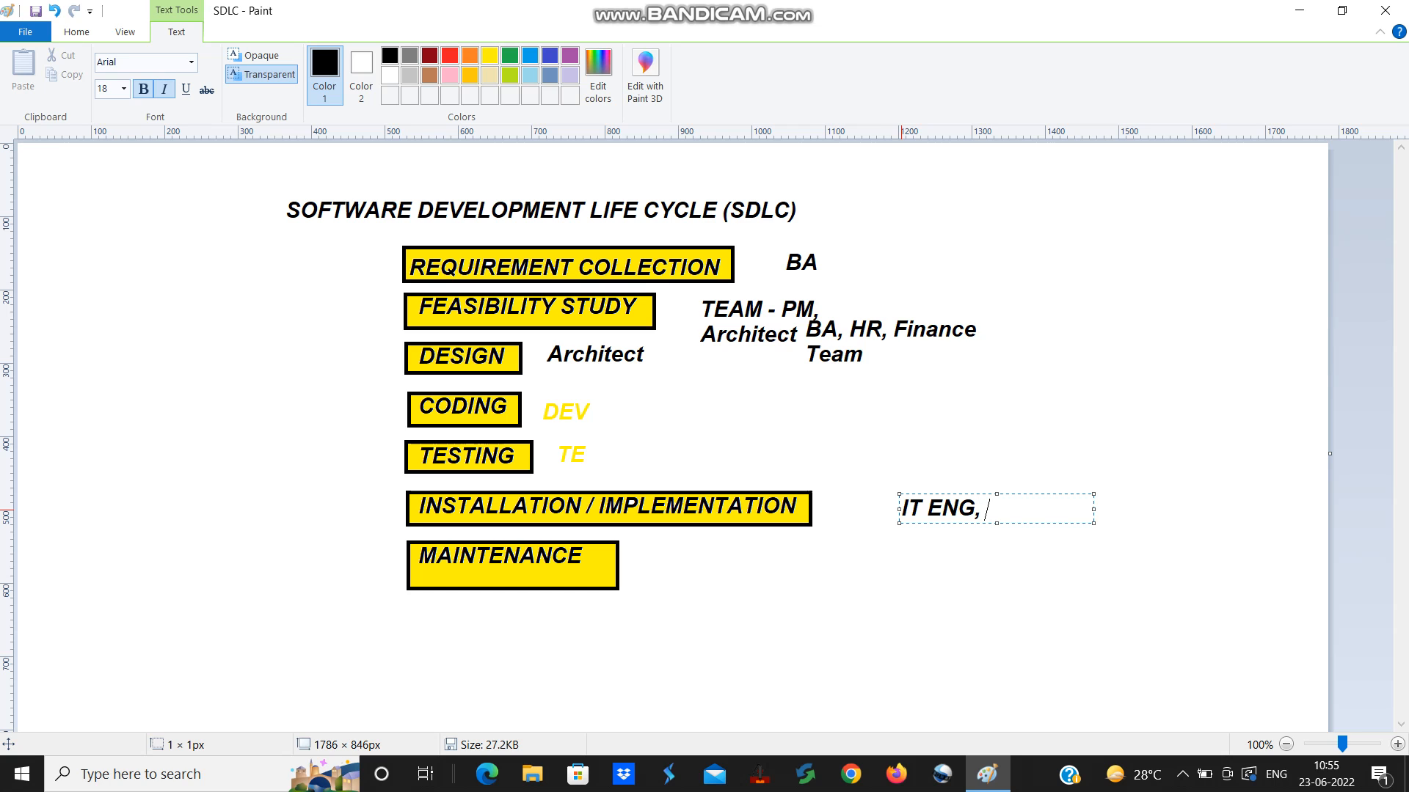
text(Field)
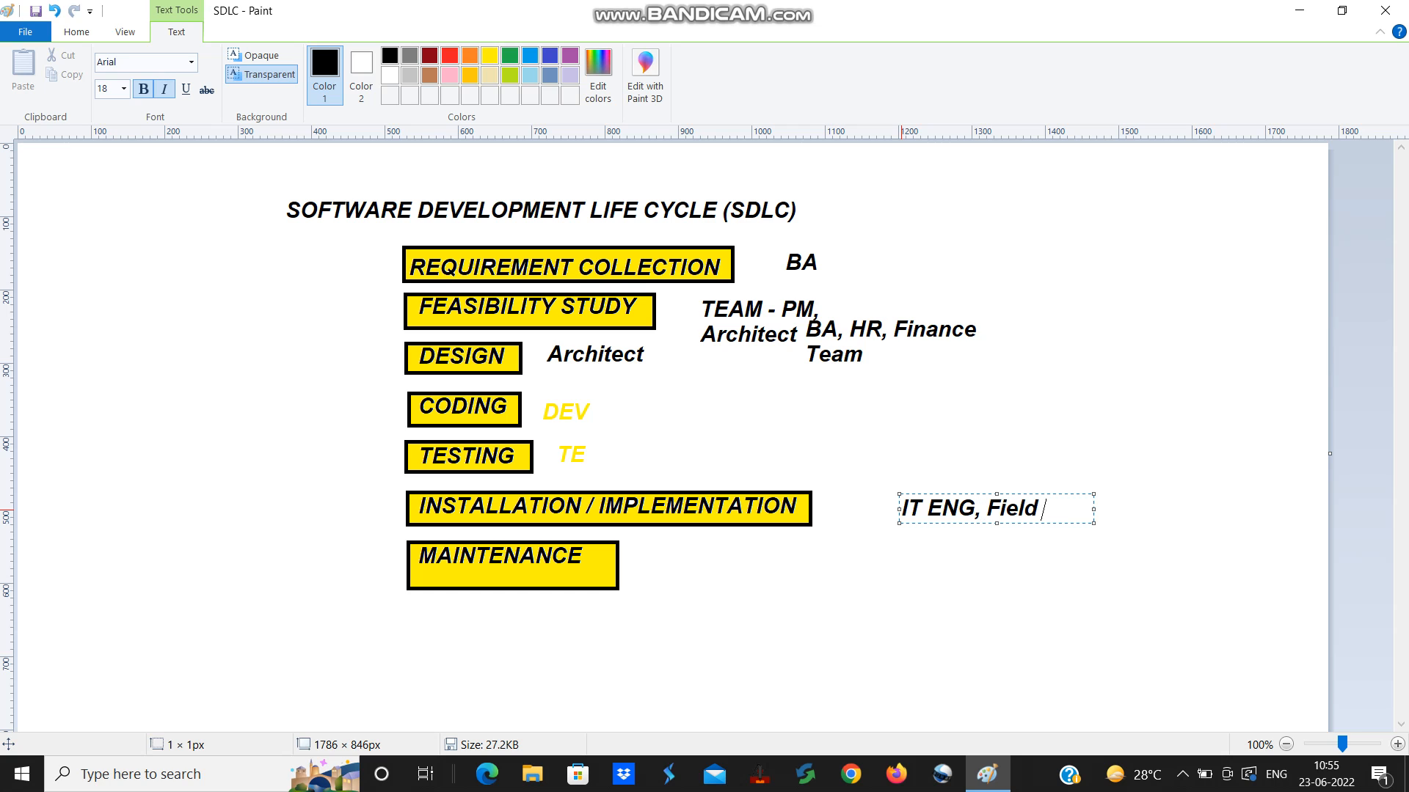
text(Engin)
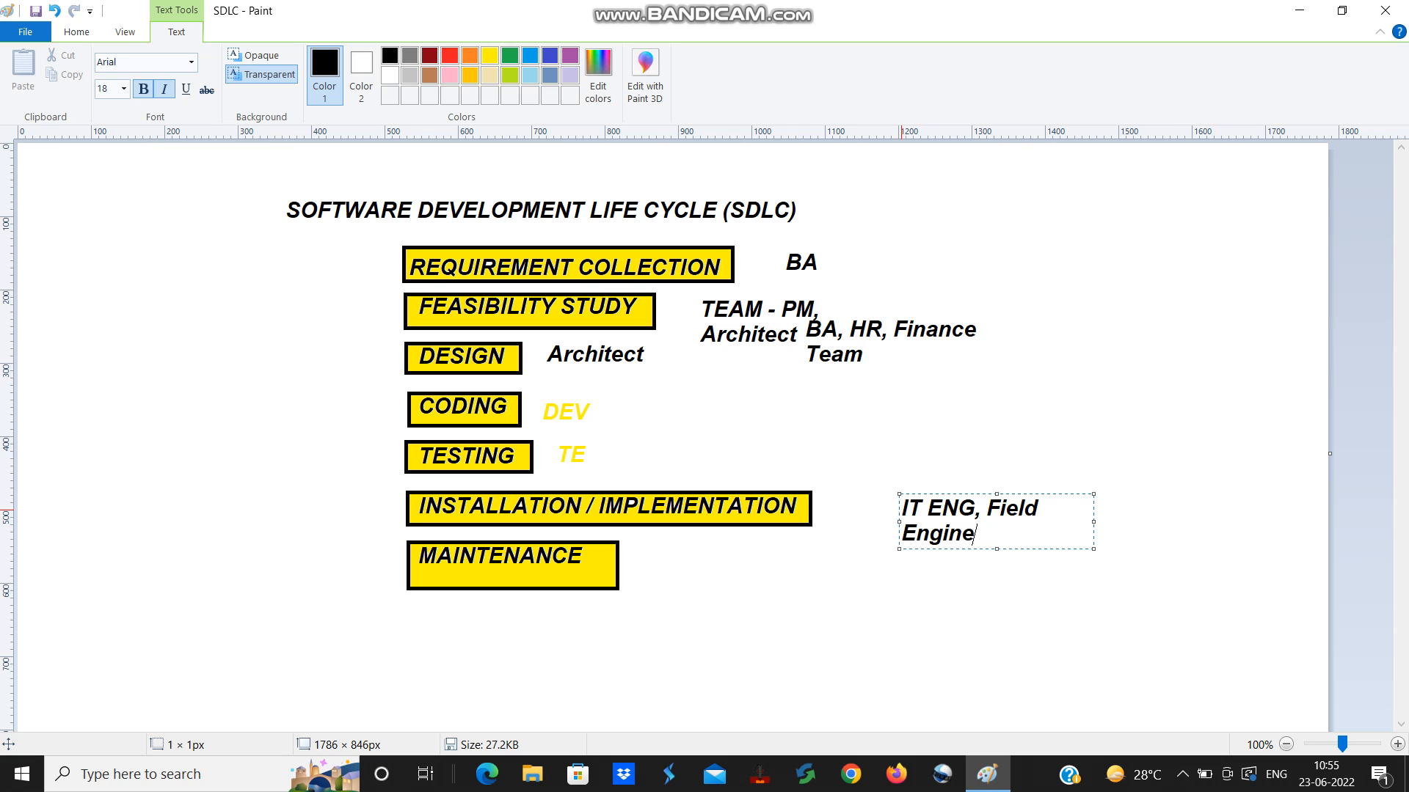
text(er)
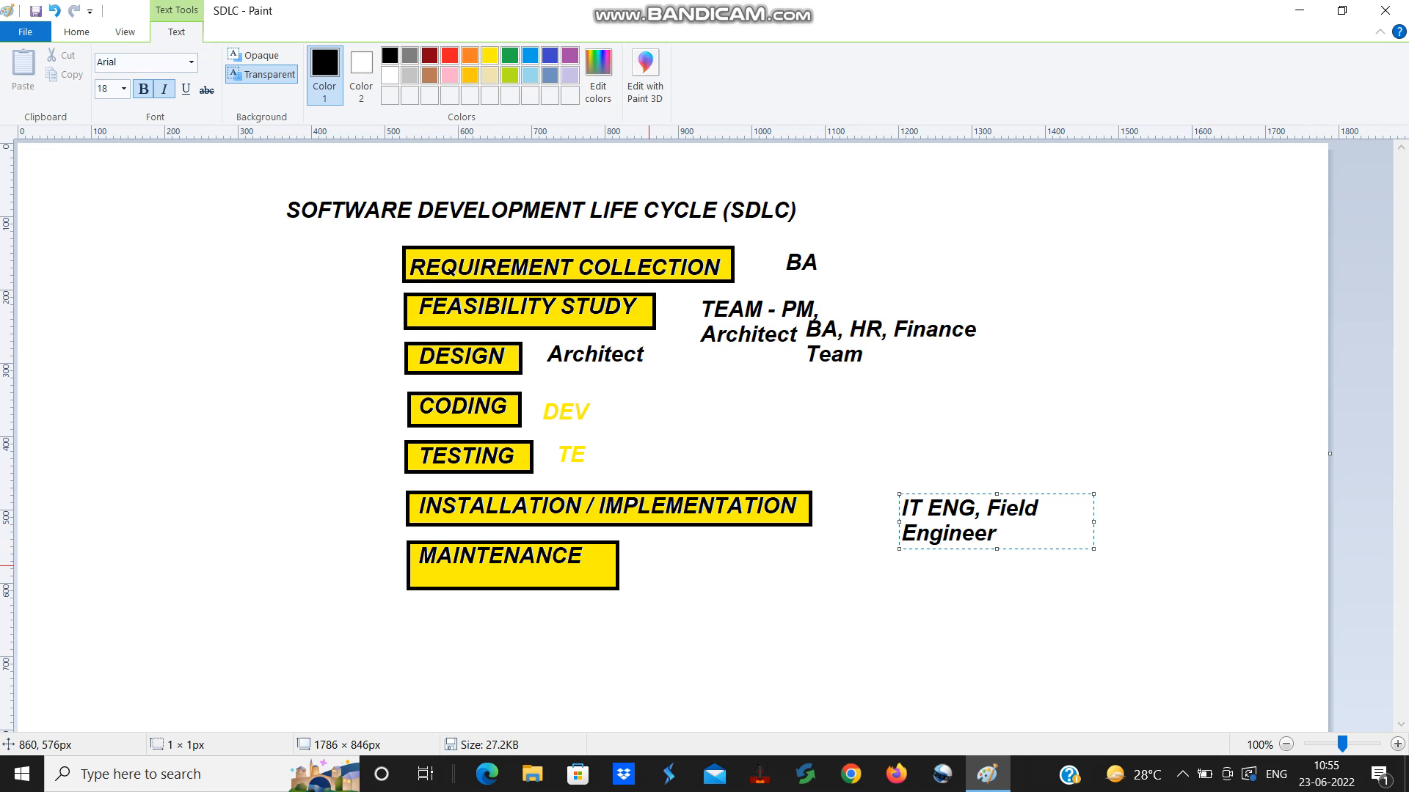
click(741, 564)
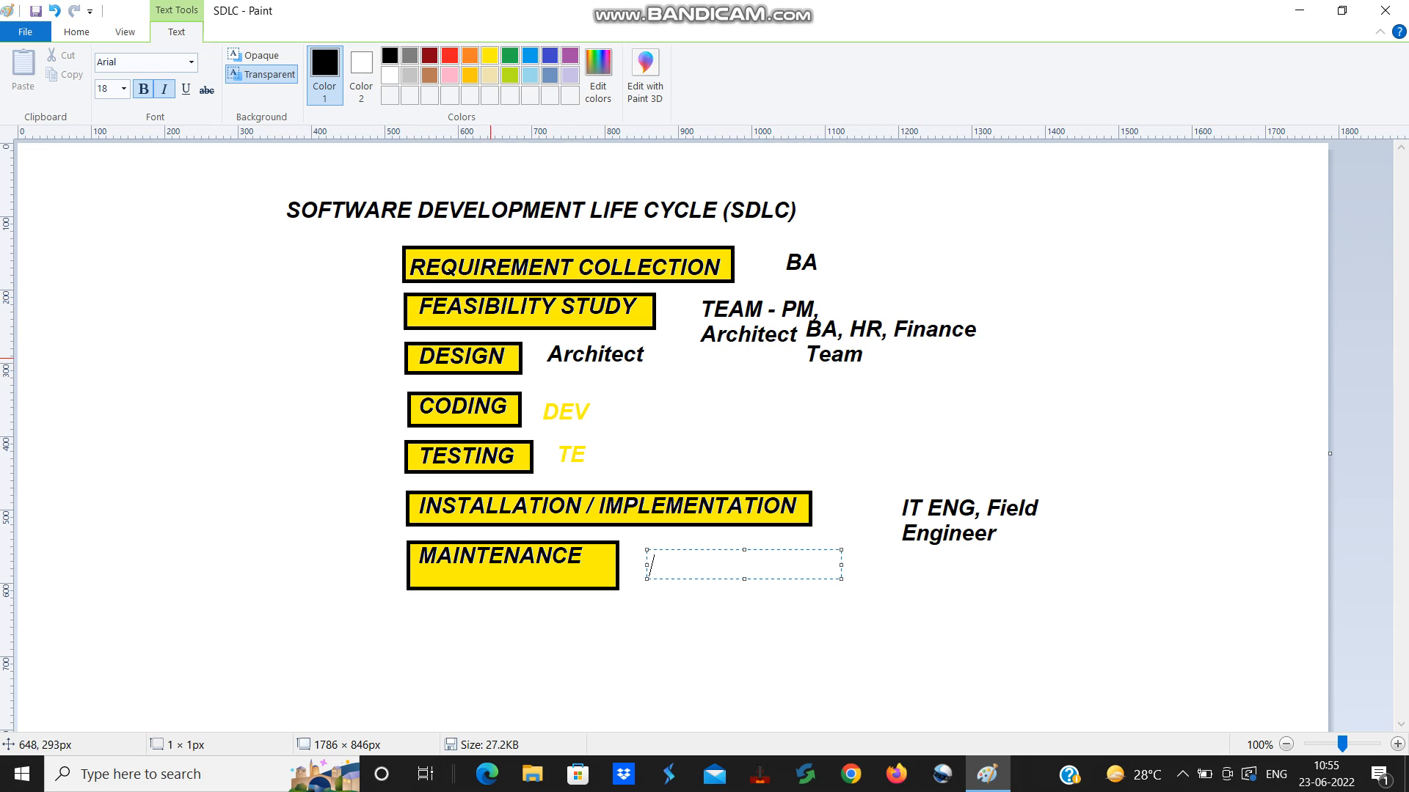
mouse_move(577, 395)
text(Dev)
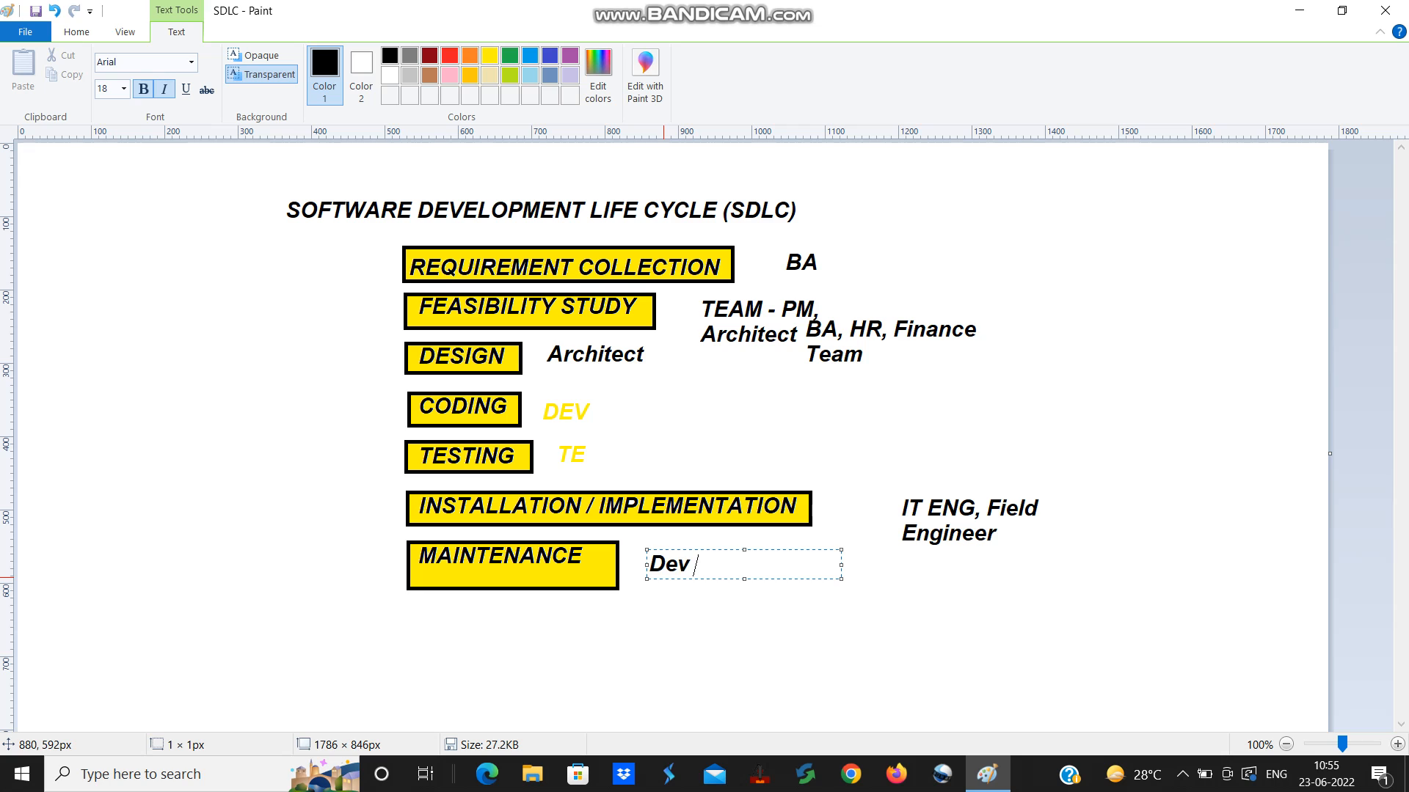
Step: Type 'Dev and TE' in black beside the MAINTENANCE box
text(and)
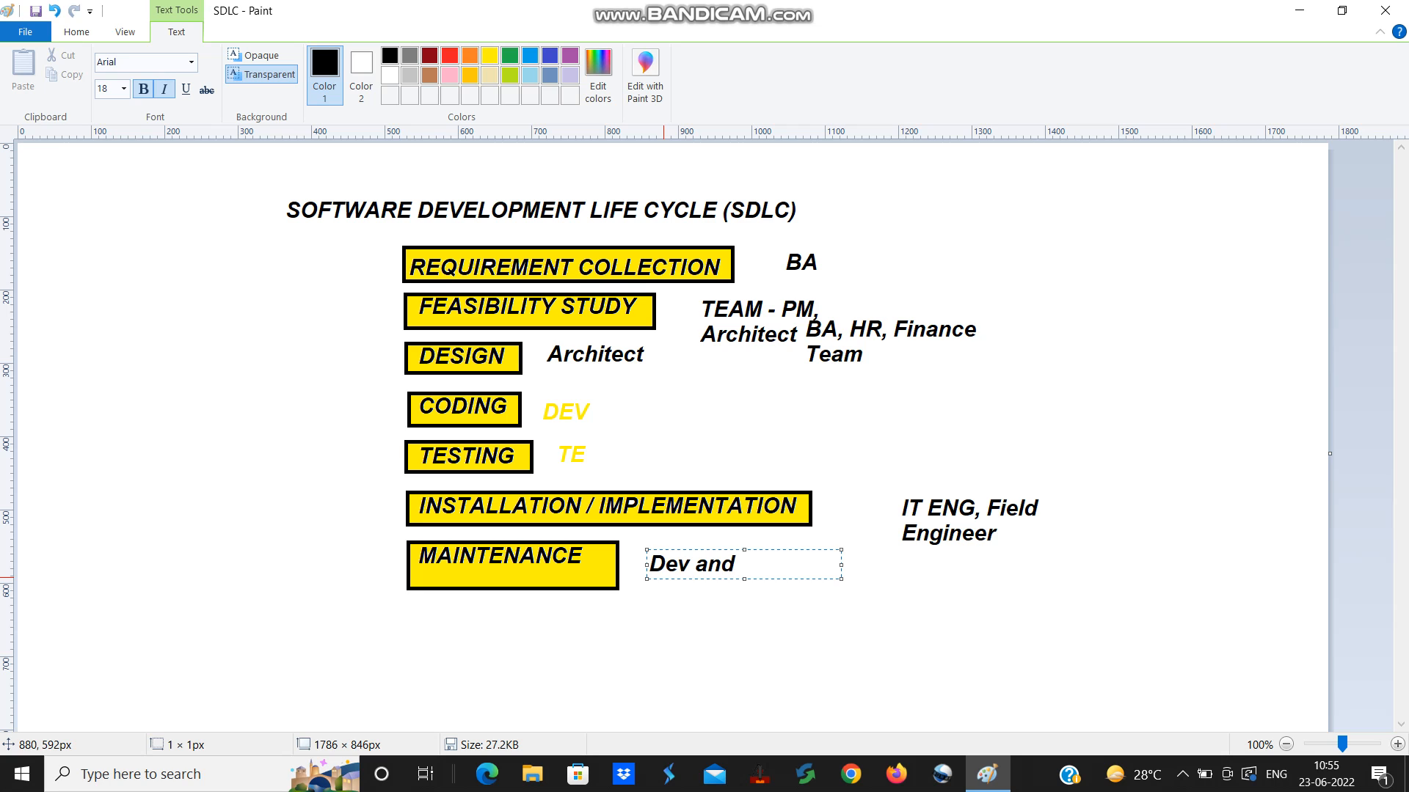
text(TE)
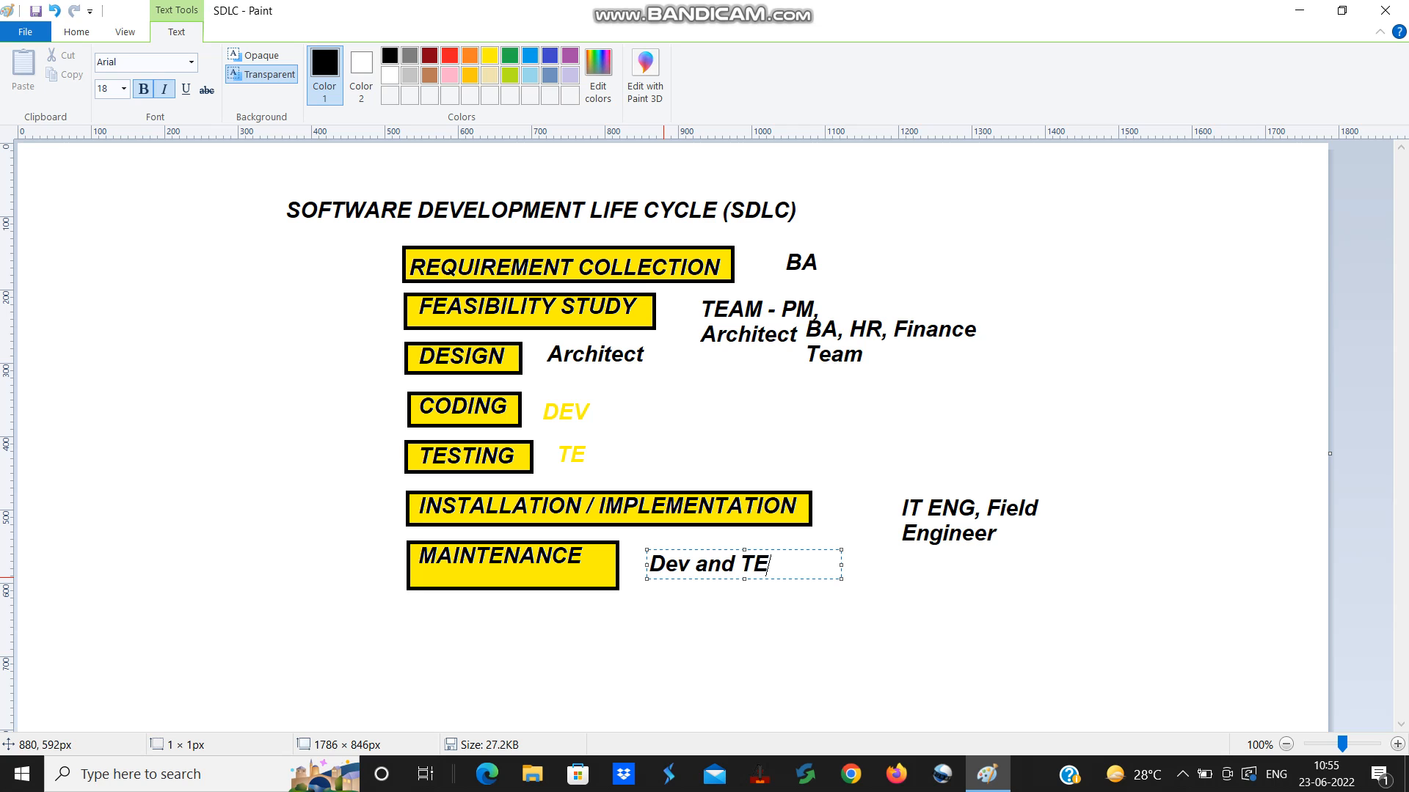
mouse_move(489, 495)
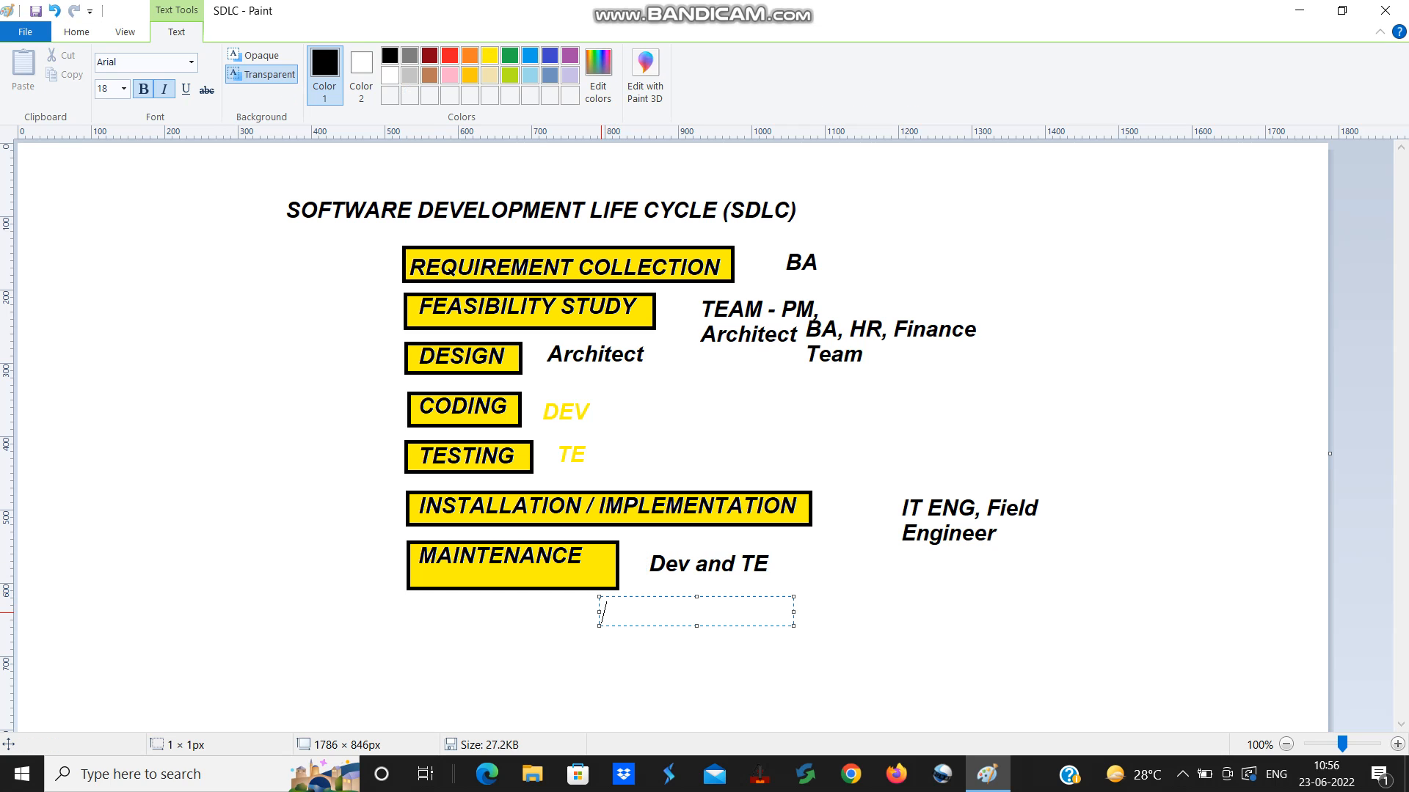
Step: Write '6 Month - error' in black below the MAINTENANCE label
text(6 M)
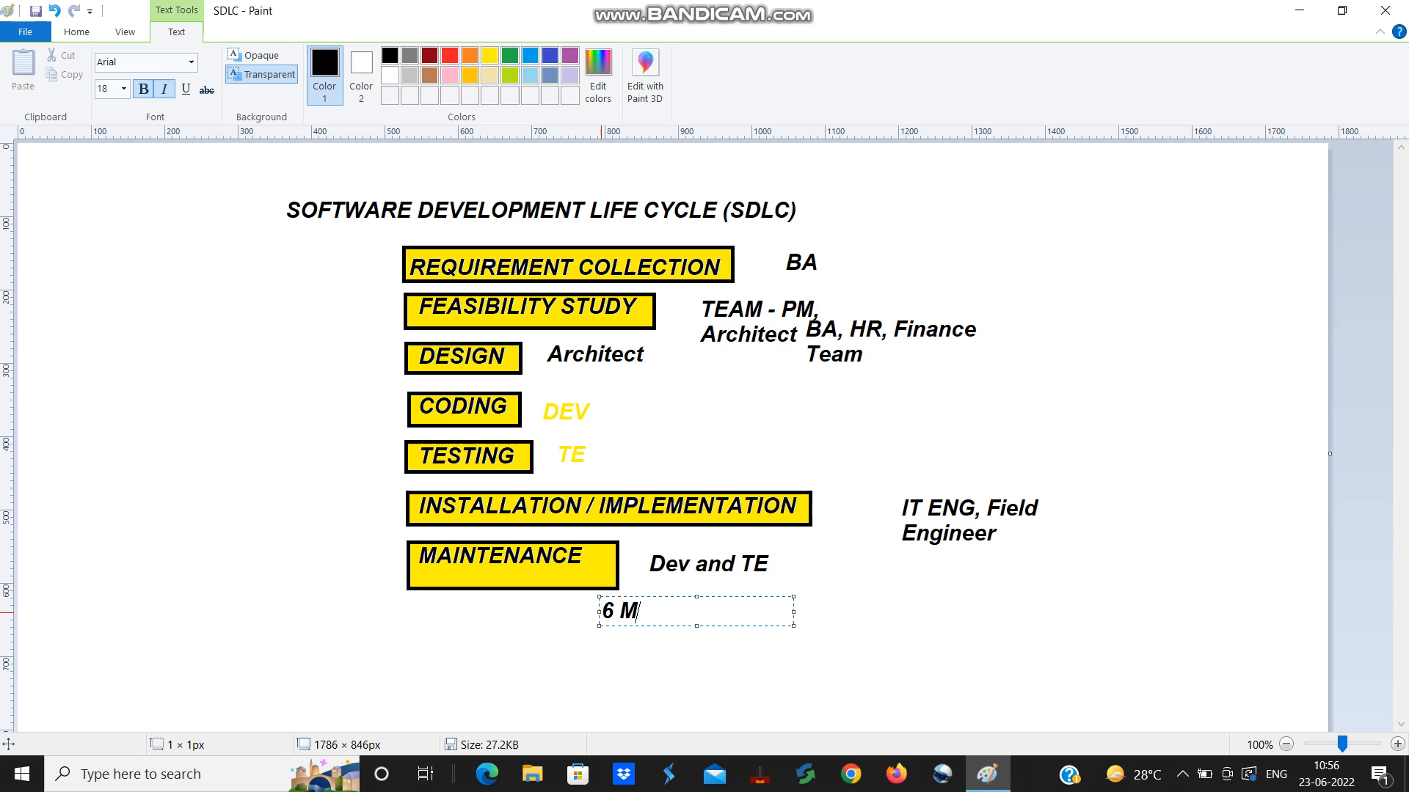
text(onth)
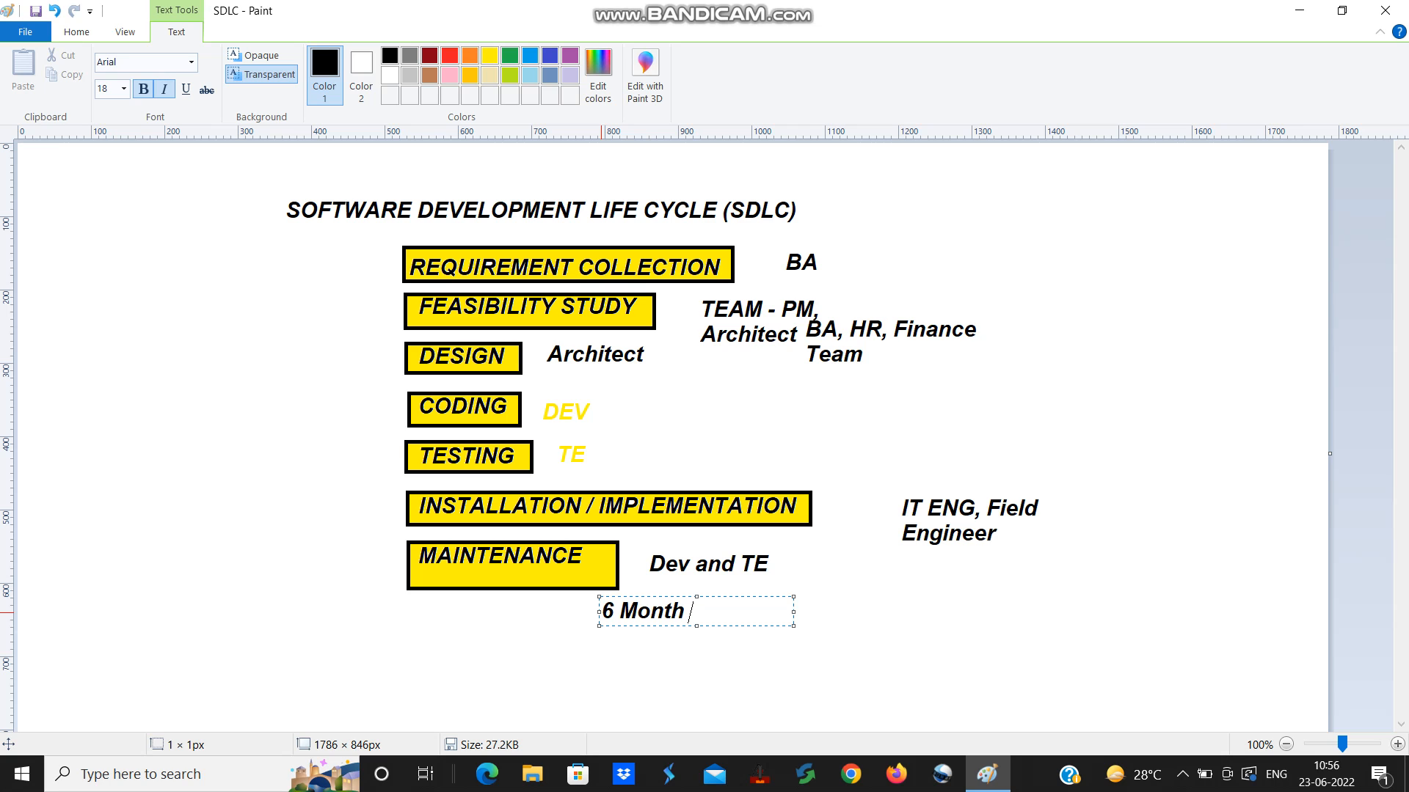
text(-)
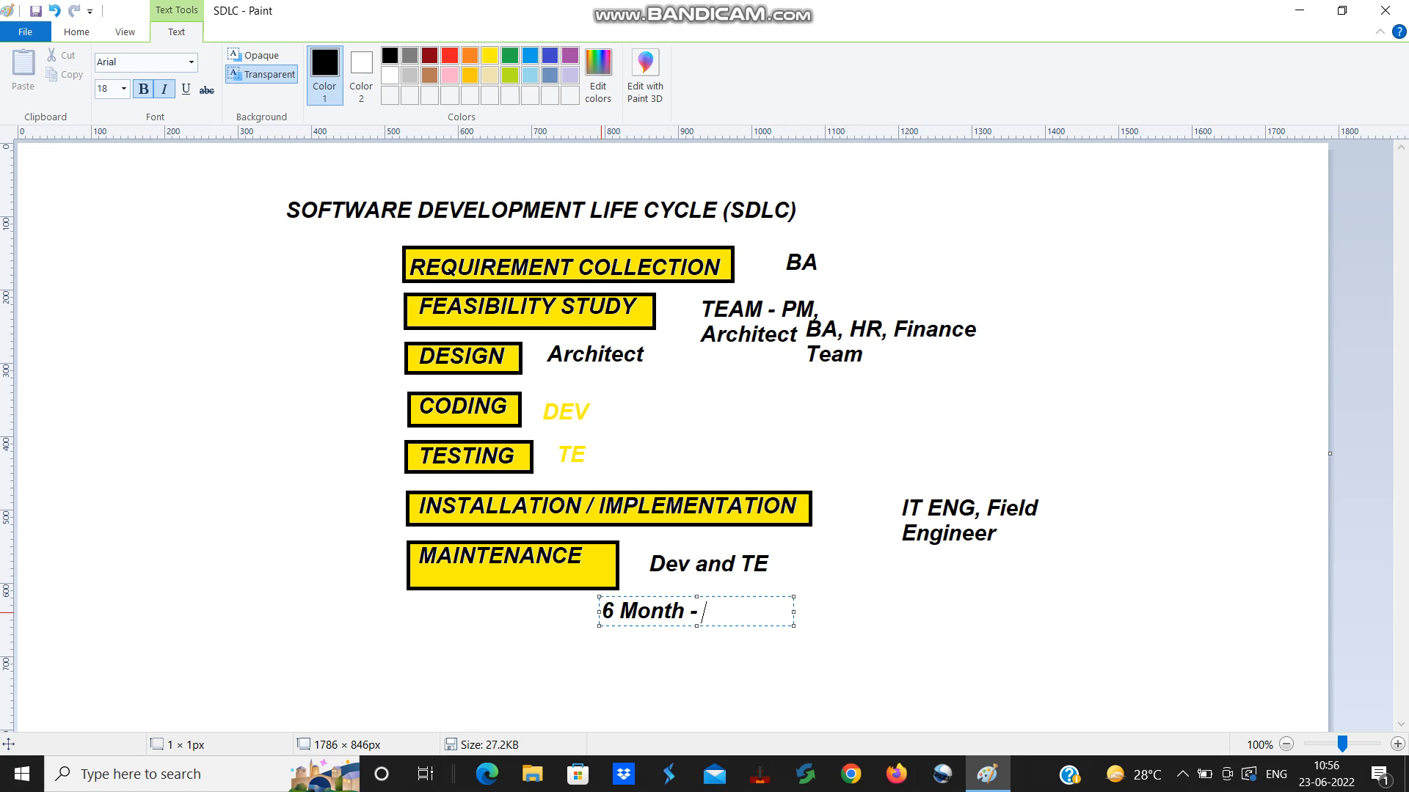
text(r)
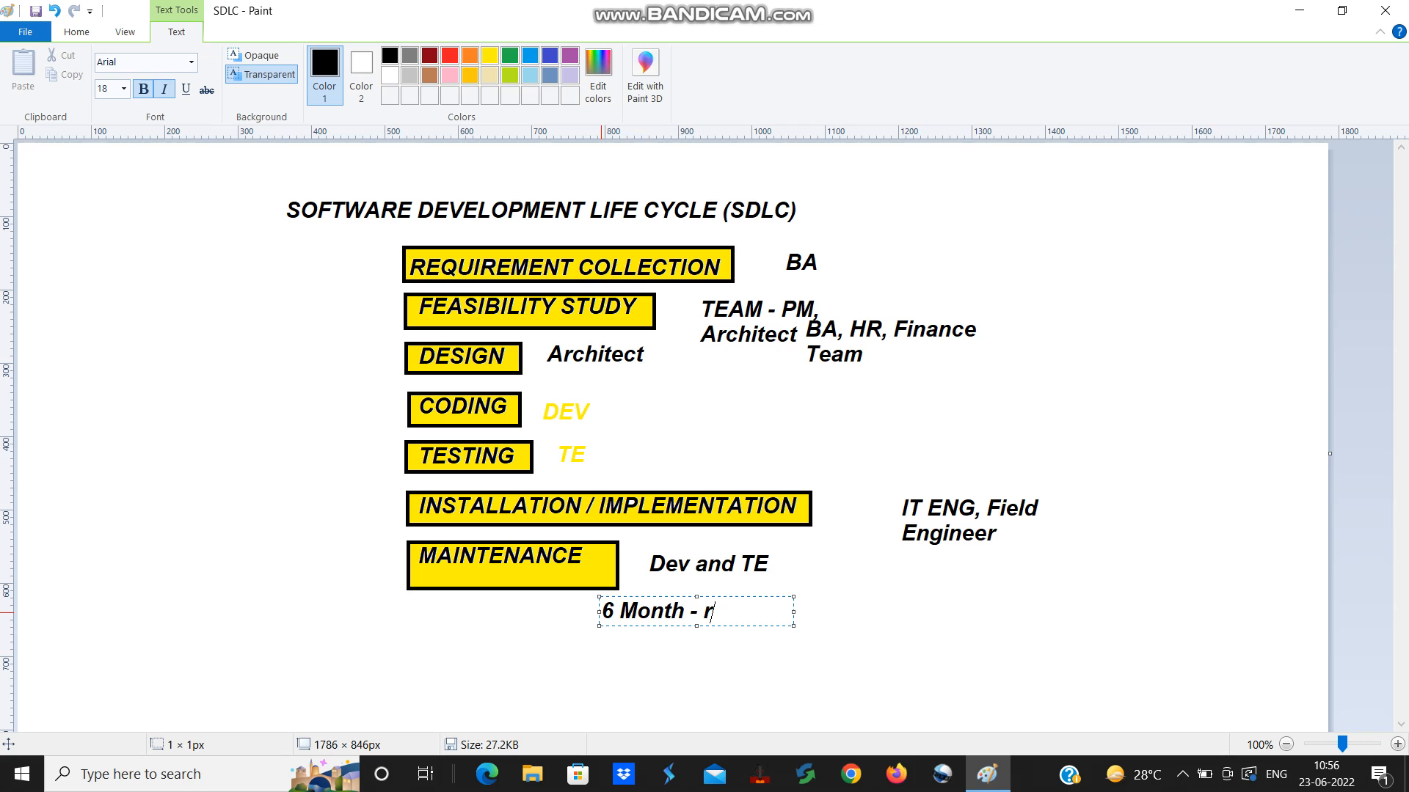
text(rr)
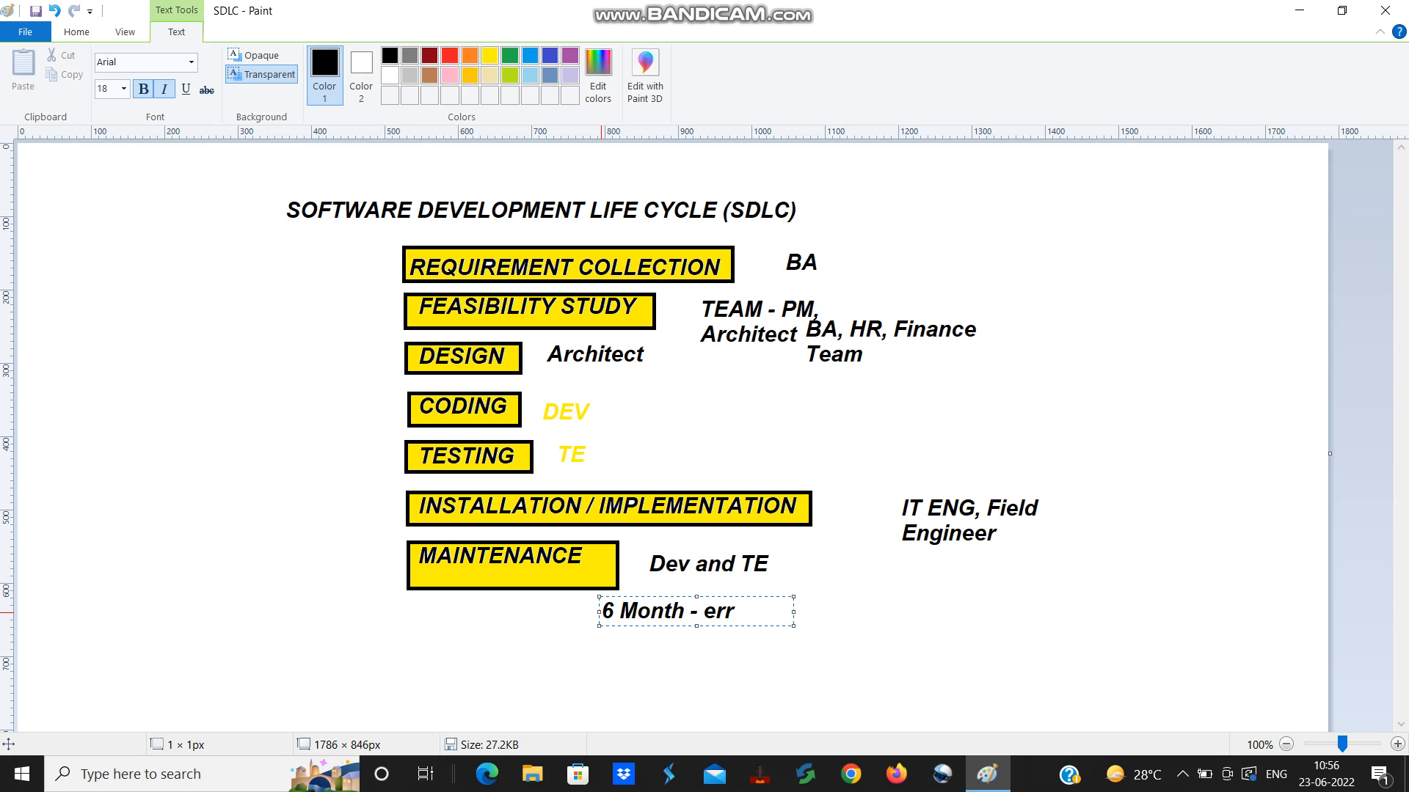
text(or)
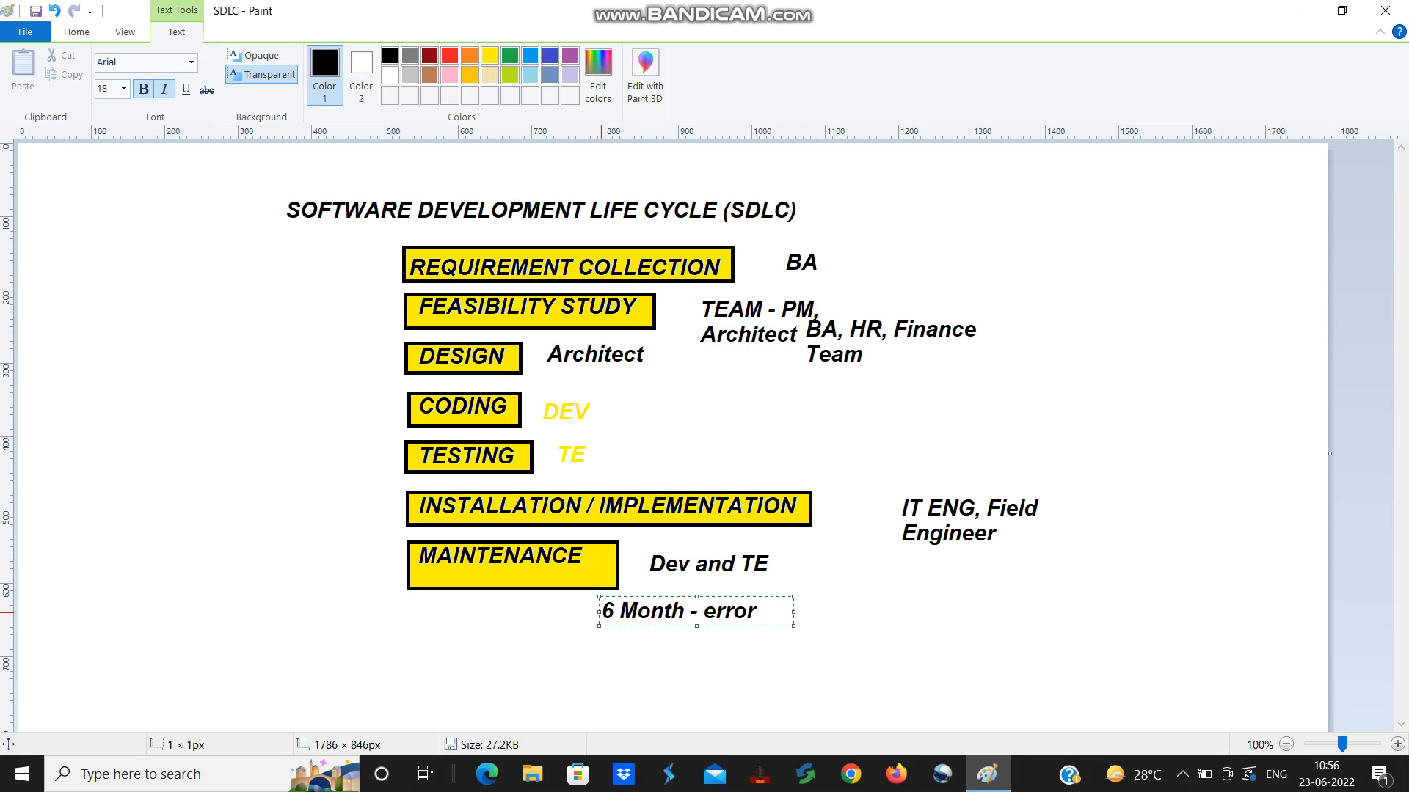
click(759, 611)
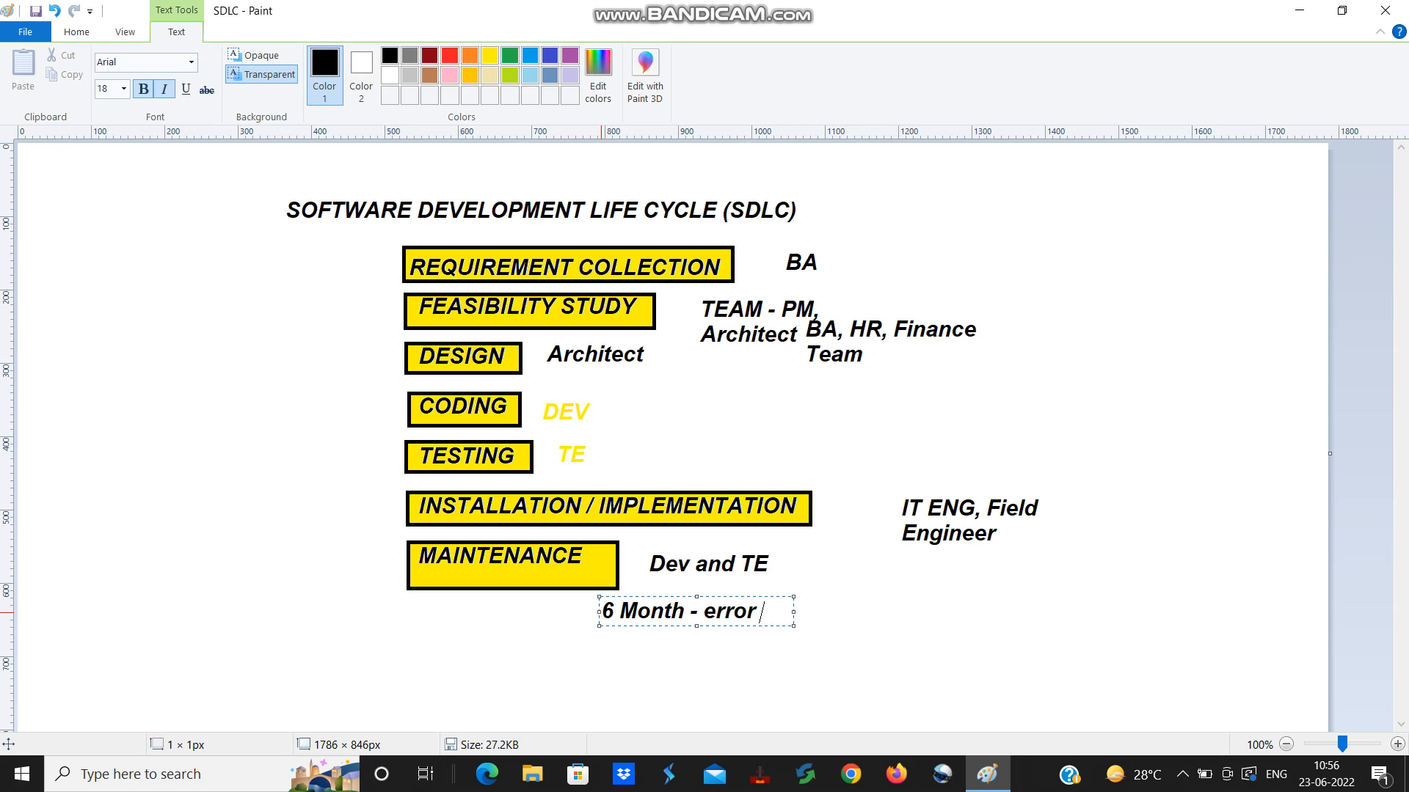